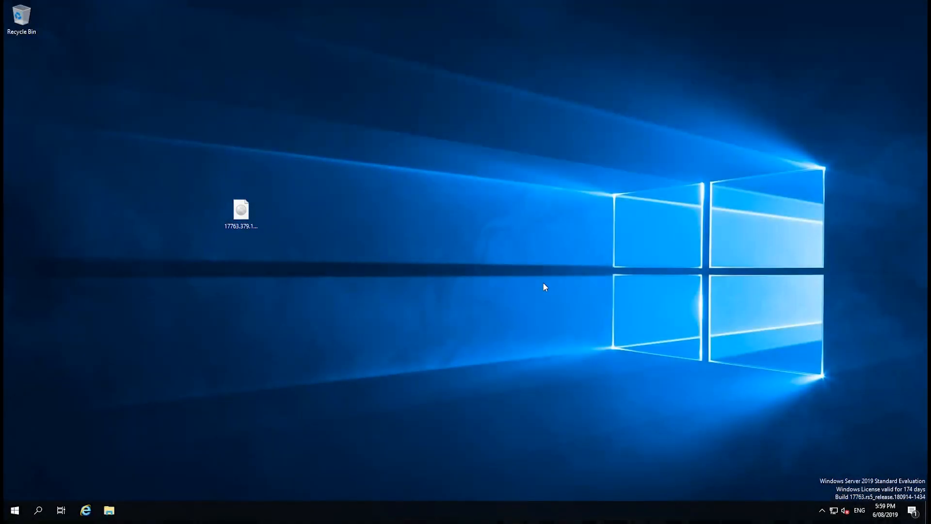
mouse_move(404, 267)
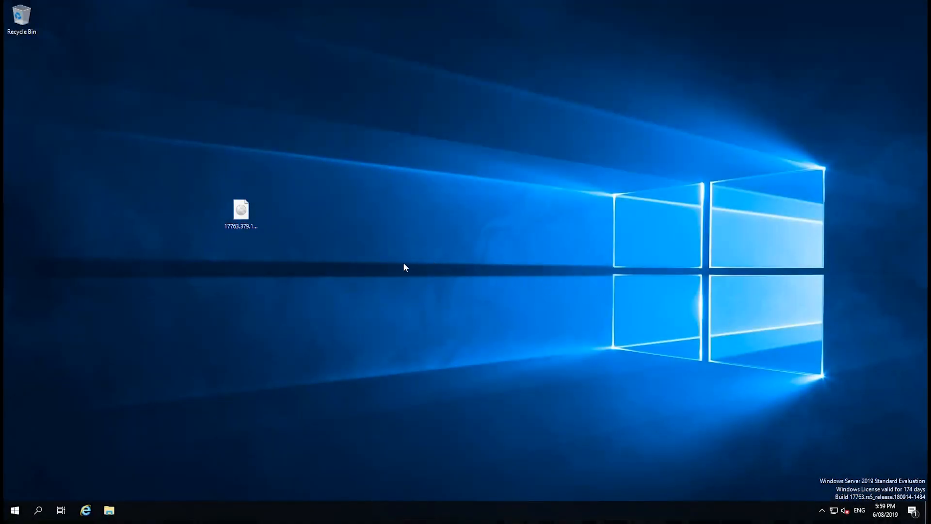
mouse_move(449, 296)
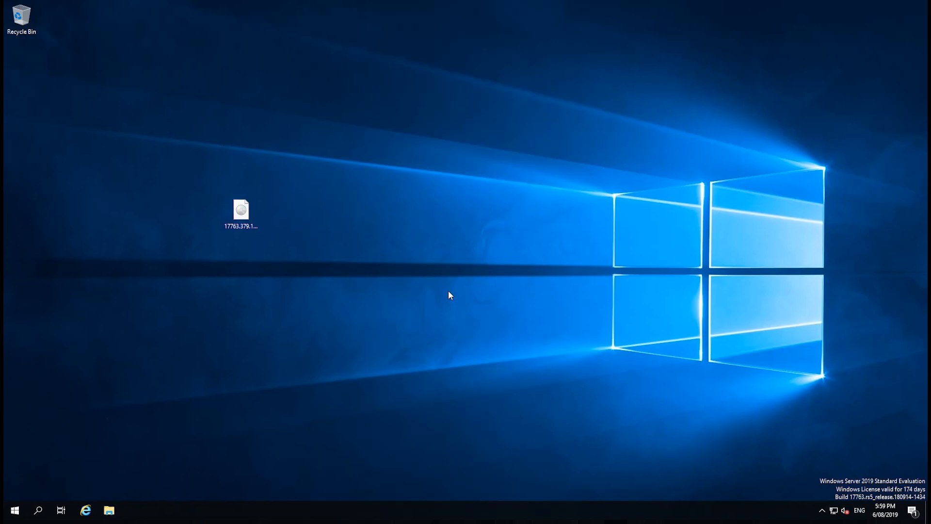
mouse_move(416, 338)
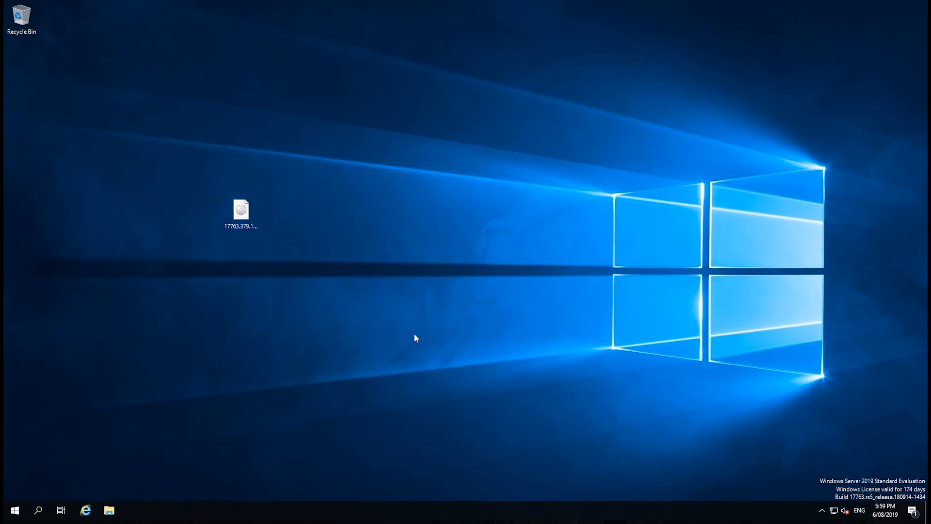
mouse_move(200, 311)
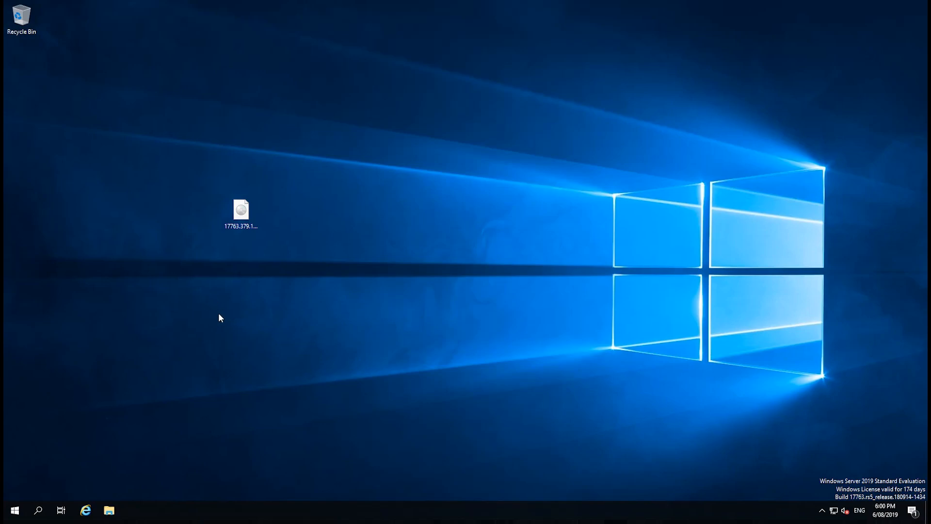
mouse_move(191, 283)
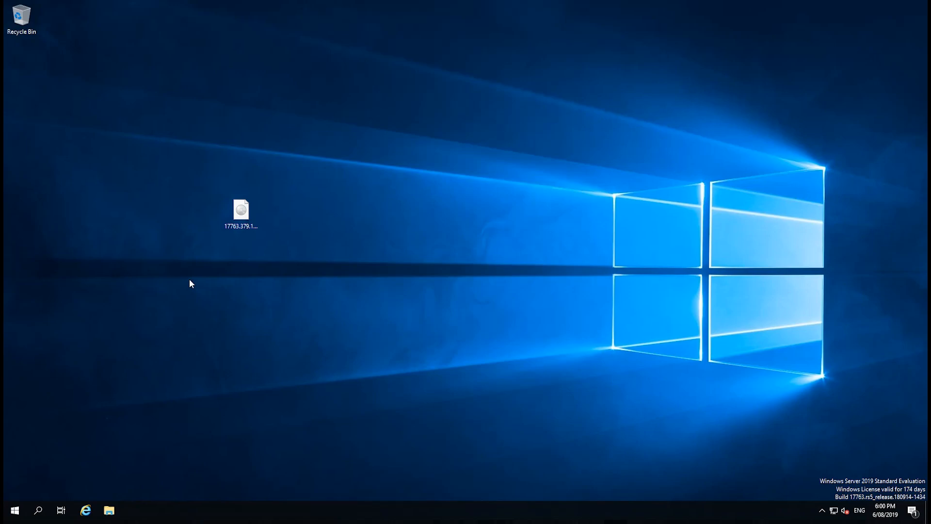
mouse_move(58, 430)
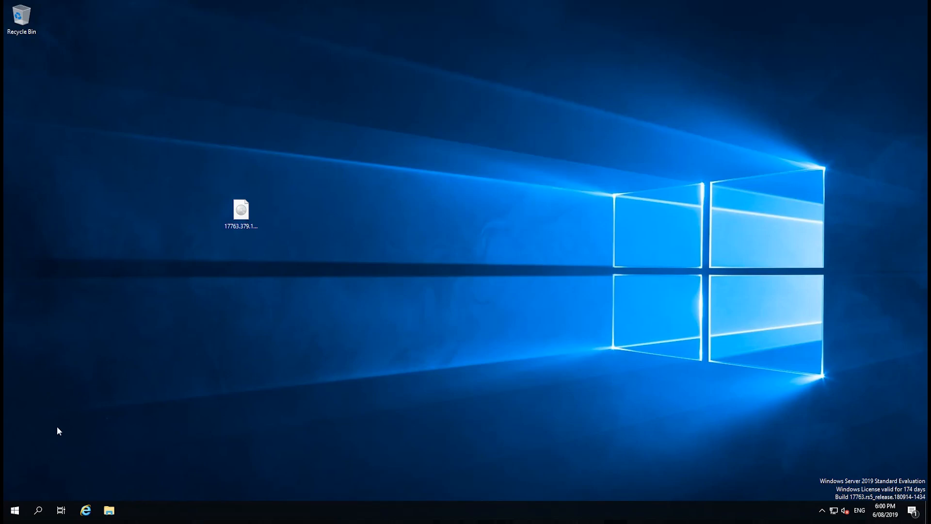
Launch Hyper-V Manager from the Start menu's Windows Administrative Tools.
left_click(14, 510)
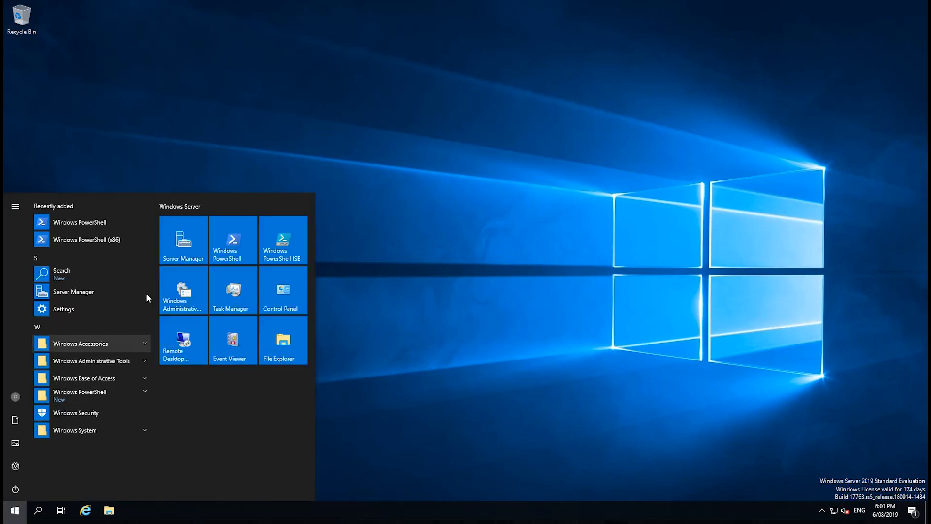
left_click(183, 240)
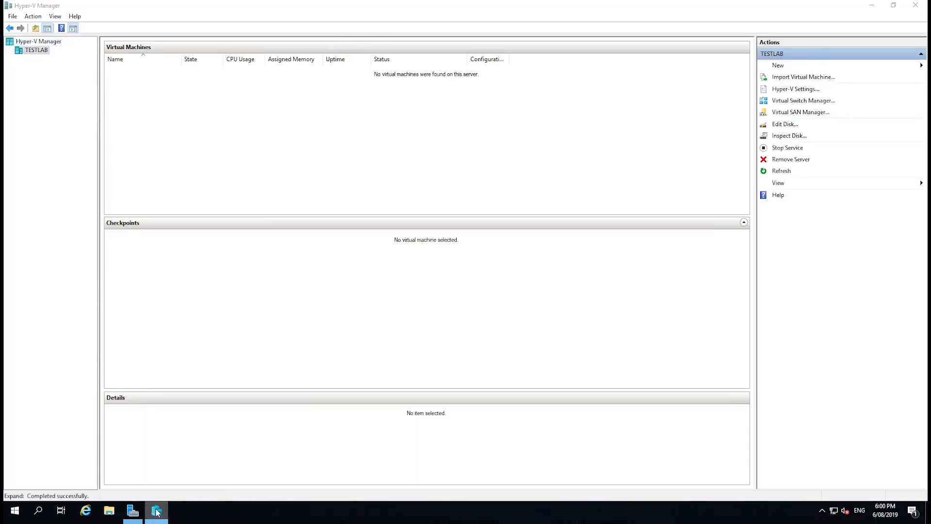
Bring up the TESTLAB host's actions for creating a new virtual machine.
right_click(156, 510)
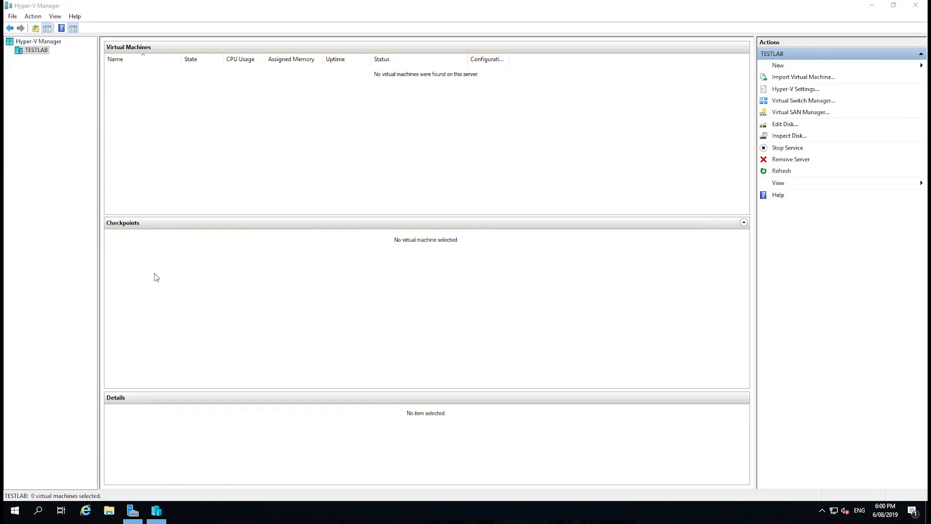
right_click(35, 50)
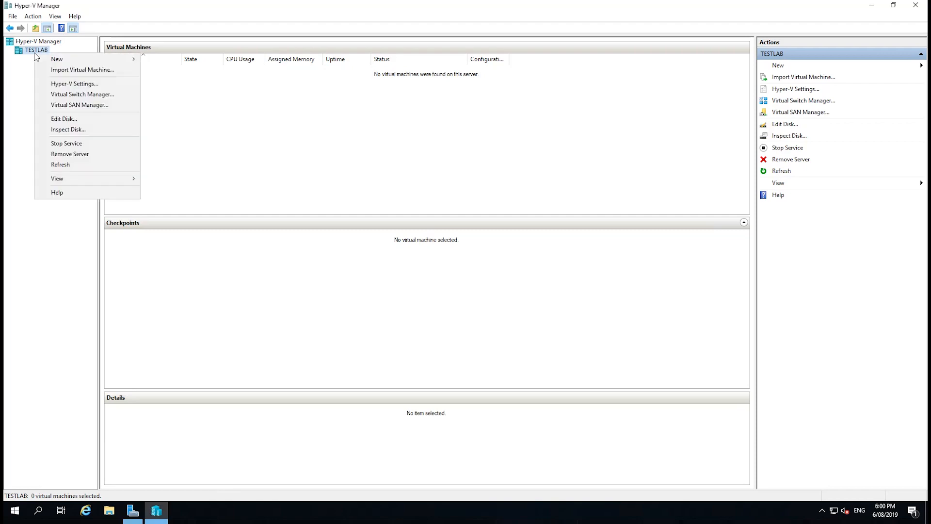
mouse_move(56, 59)
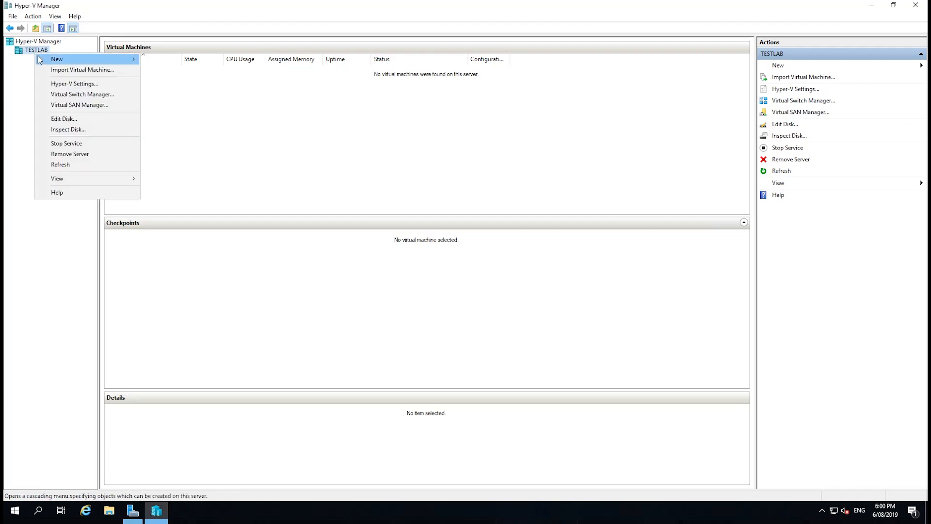
mouse_move(57, 59)
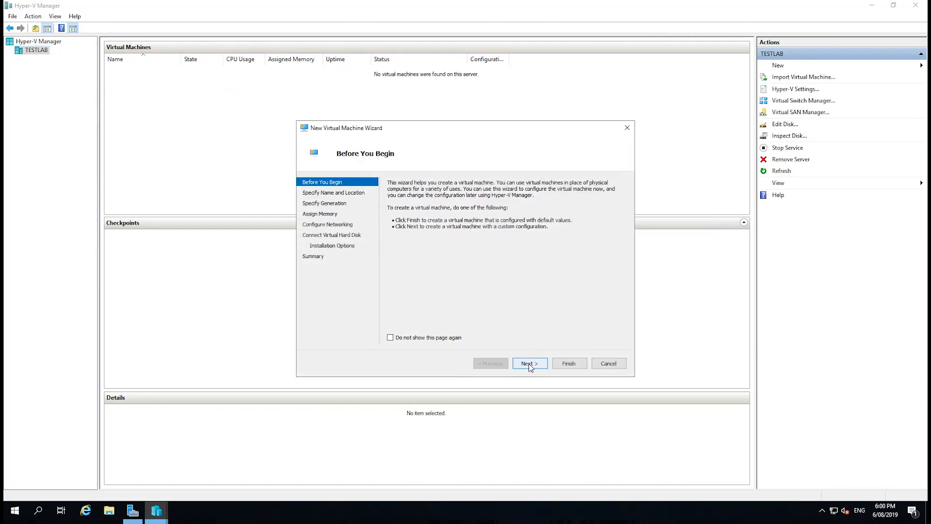
Turn off the wizard's introduction page and name the new machine TEST-DC.
left_click(390, 338)
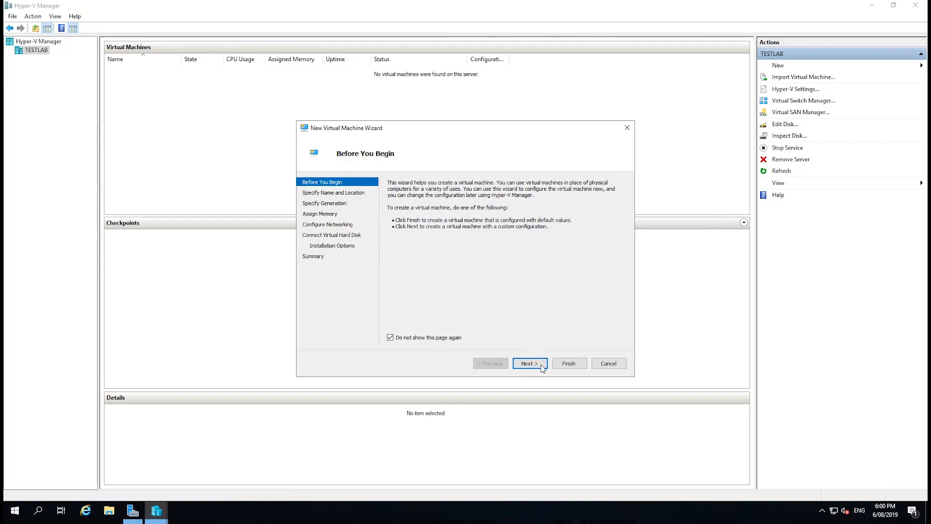
left_click(528, 363)
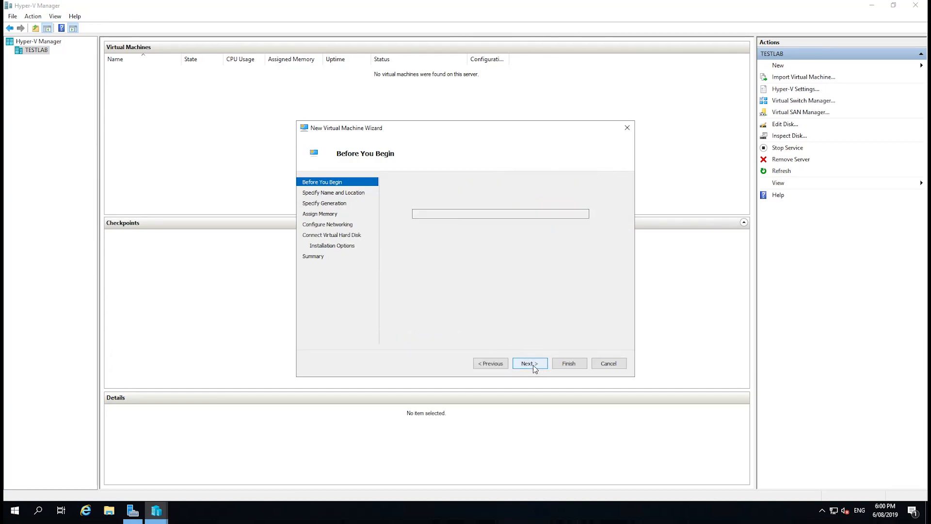
left_click(528, 363)
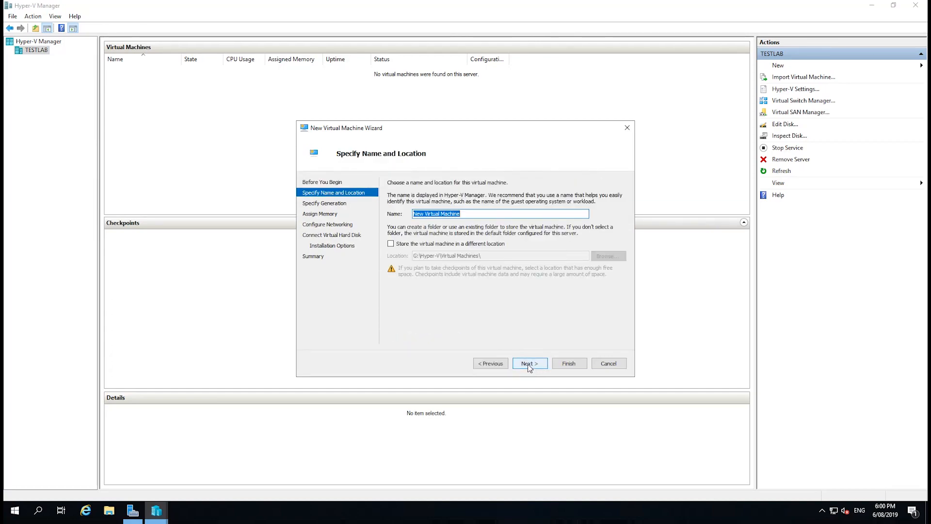
type("TEST-DC")
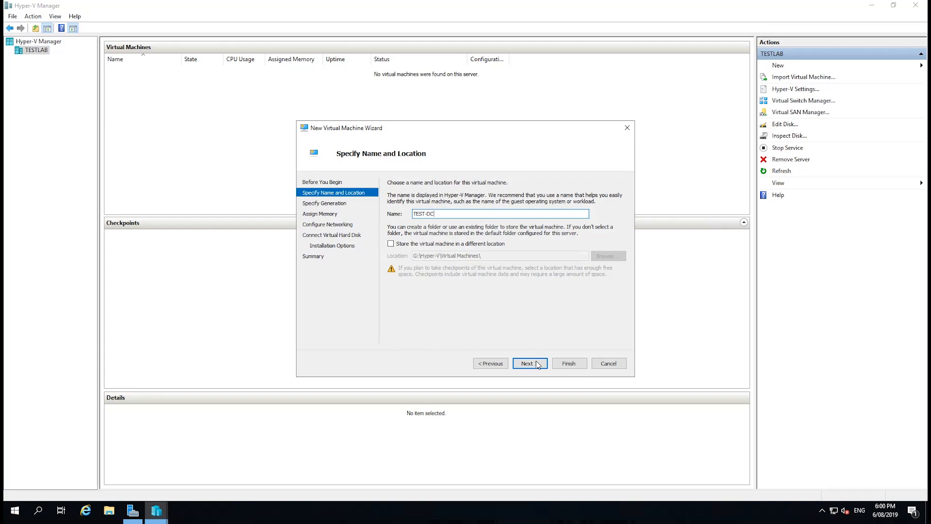
Choose Generation 2 for TEST-DC on the Specify Generation page.
left_click(527, 363)
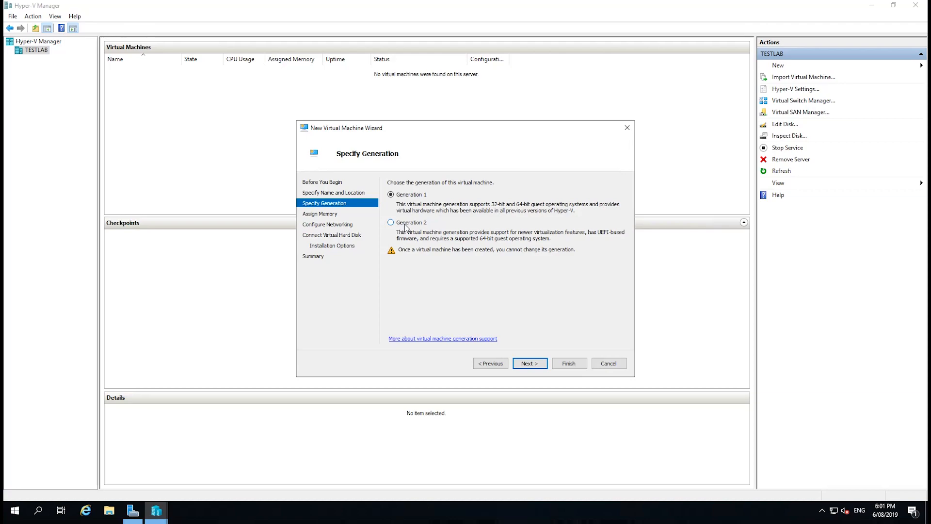
left_click(391, 222)
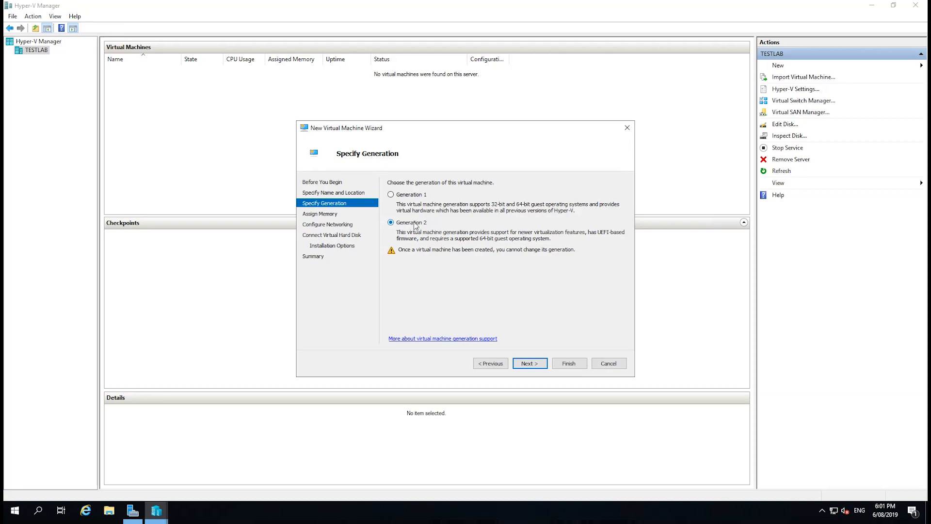
mouse_move(433, 224)
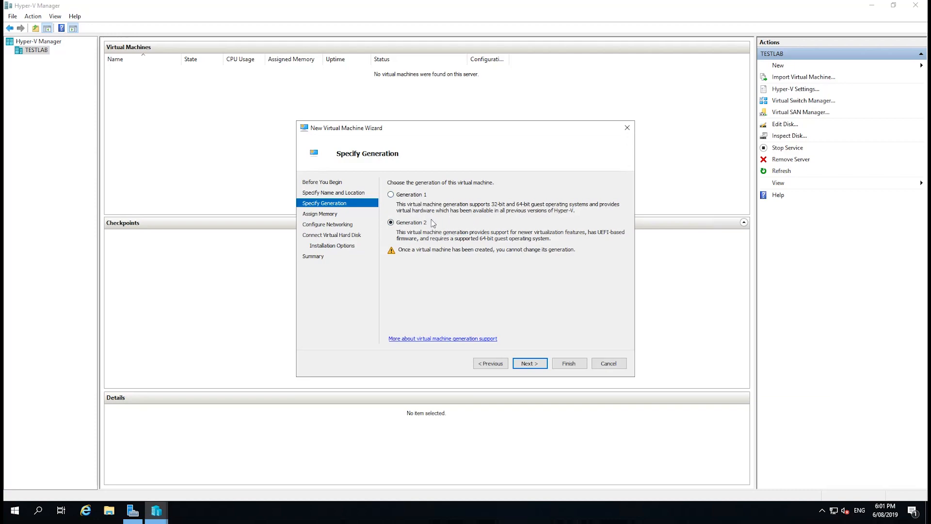
mouse_move(412, 232)
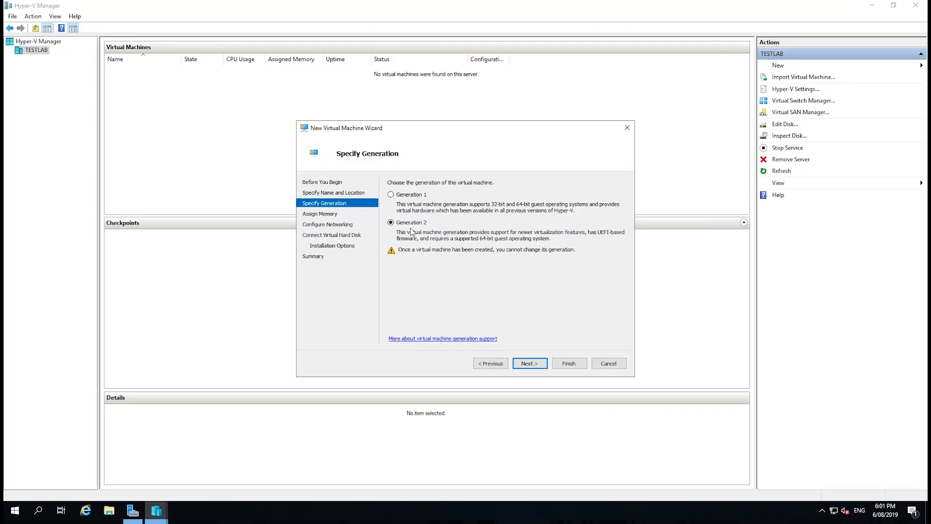
mouse_move(513, 243)
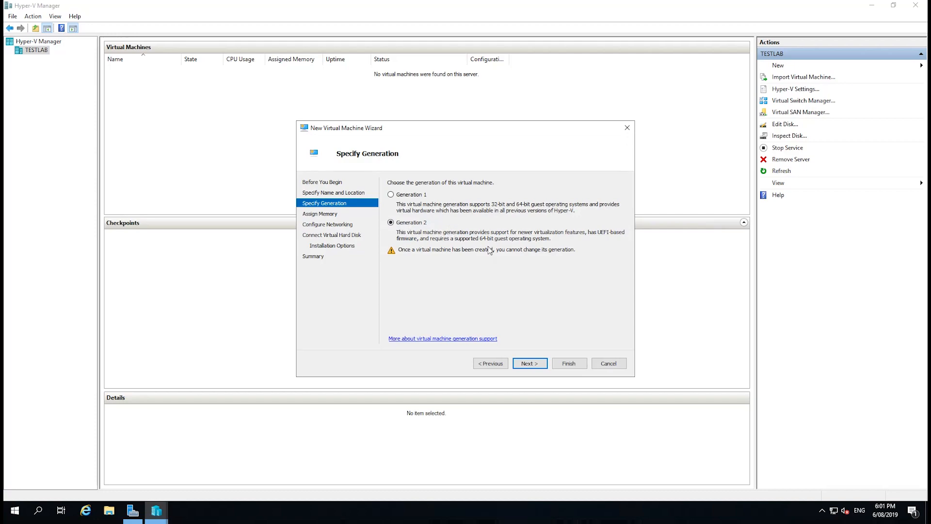
mouse_move(528, 363)
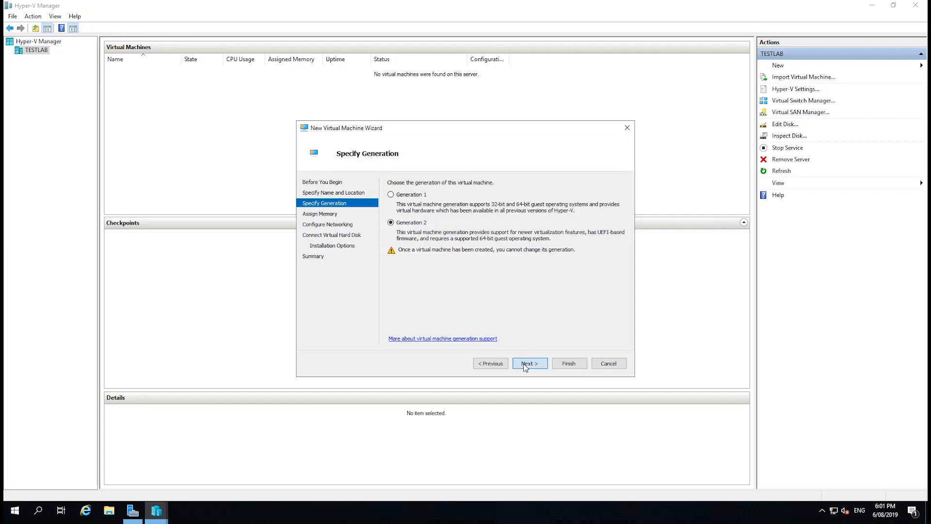
Advance the wizard to the Assign Memory page for TEST-DC.
left_click(527, 363)
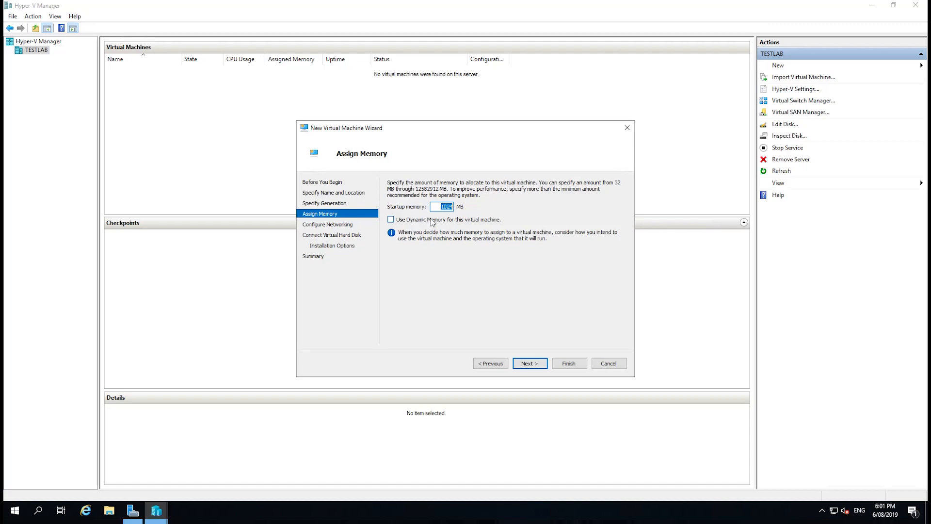
mouse_move(444, 224)
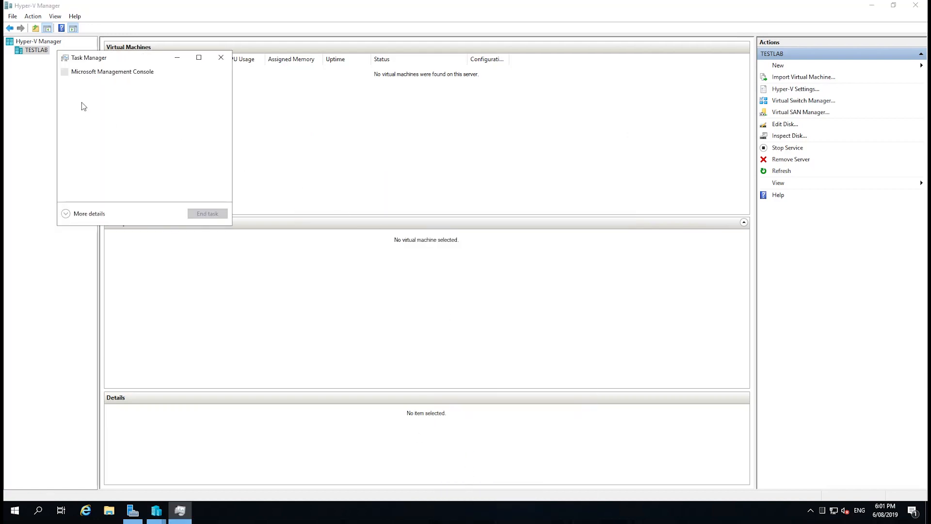
Check host memory in Task Manager, 123 GB of 128 GB available, then return to the wizard.
left_click(90, 213)
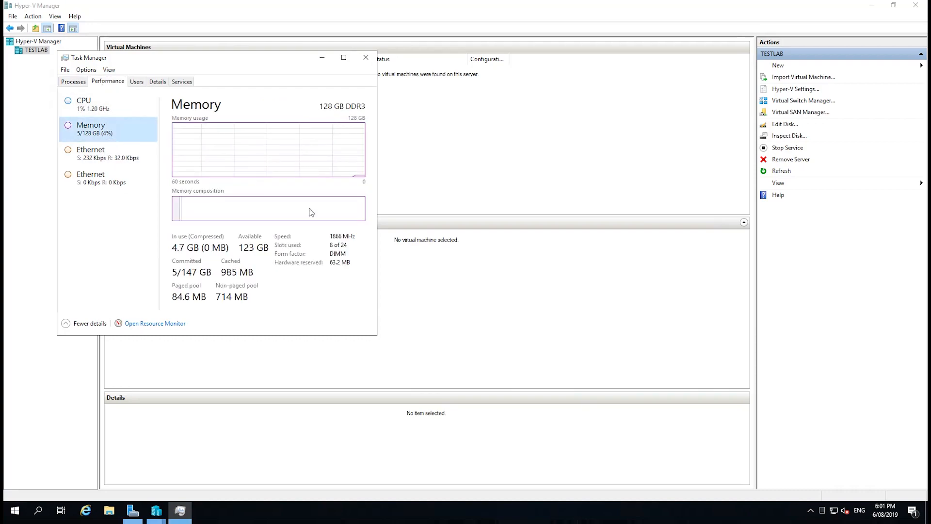
left_click(528, 363)
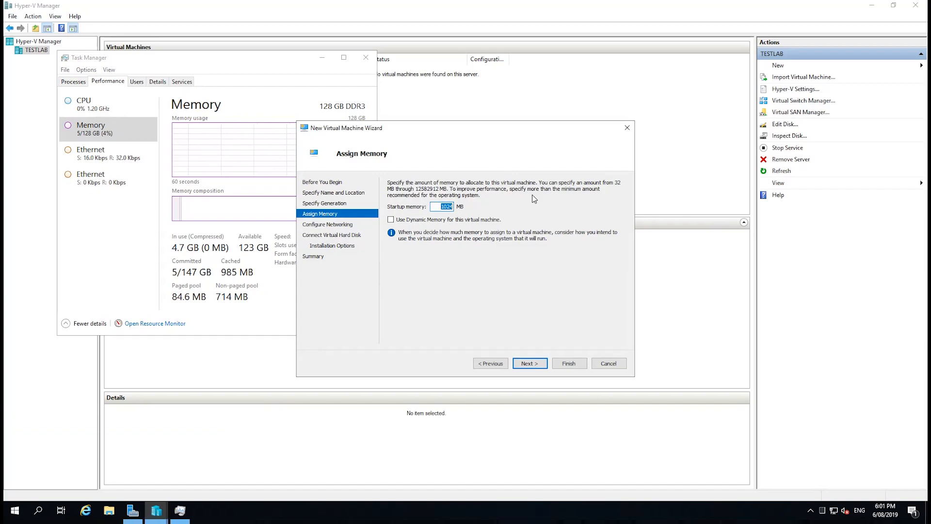
Set startup memory to 4096 MB and keep the default networking.
type("4096")
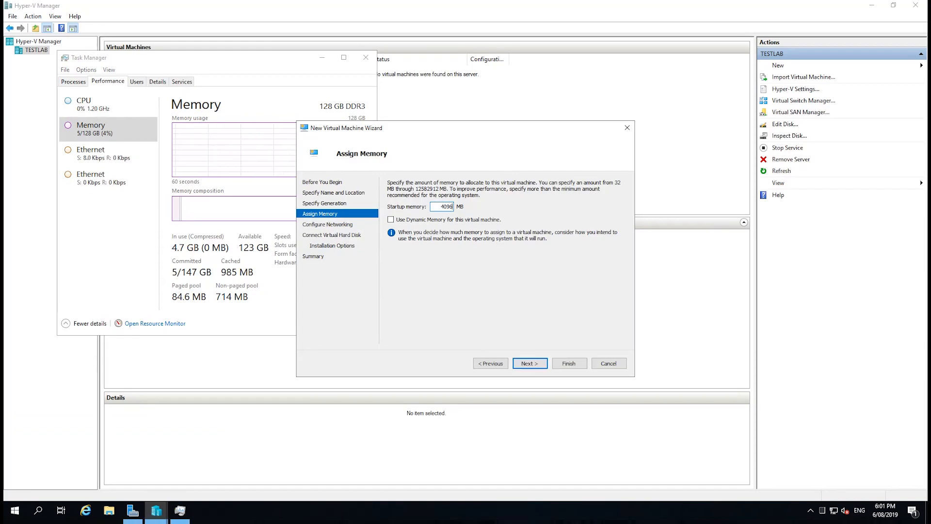
left_click(529, 362)
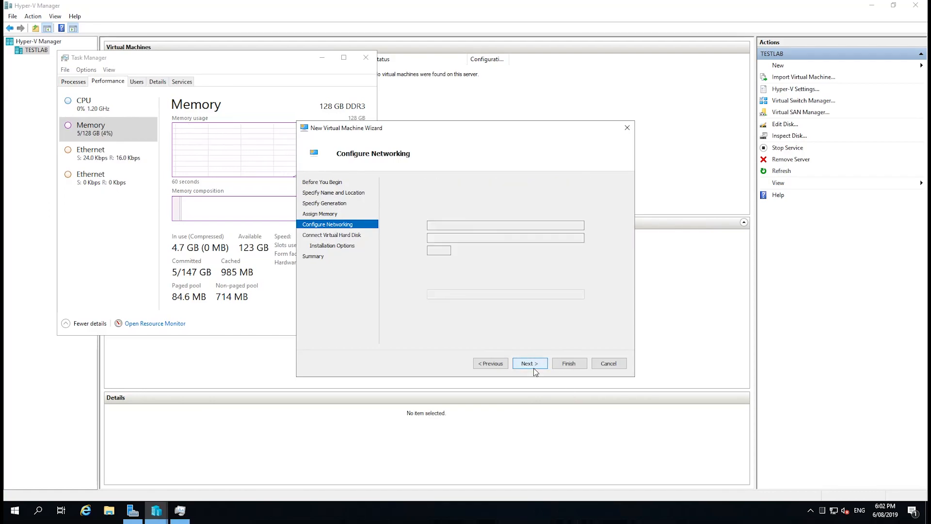
left_click(528, 363)
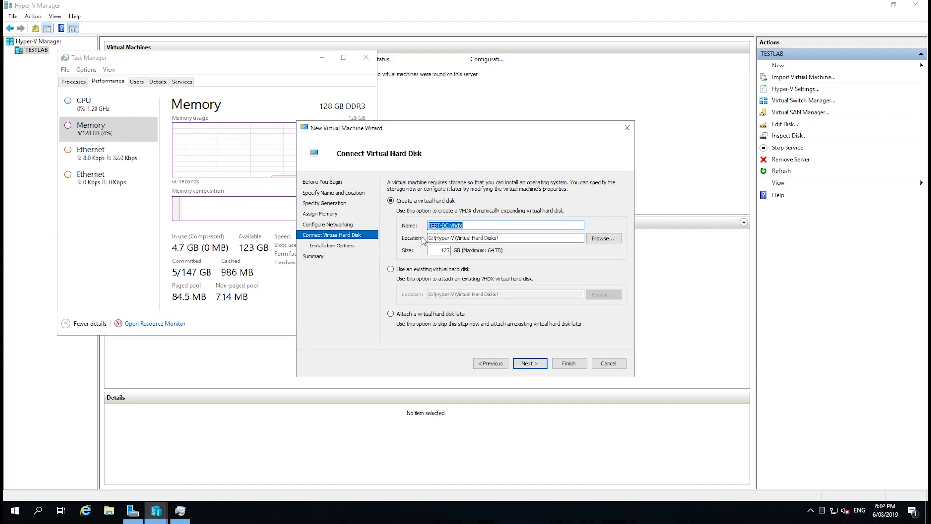
Size the TEST-DC.vhdx virtual hard disk at 100 GB.
left_click(505, 237)
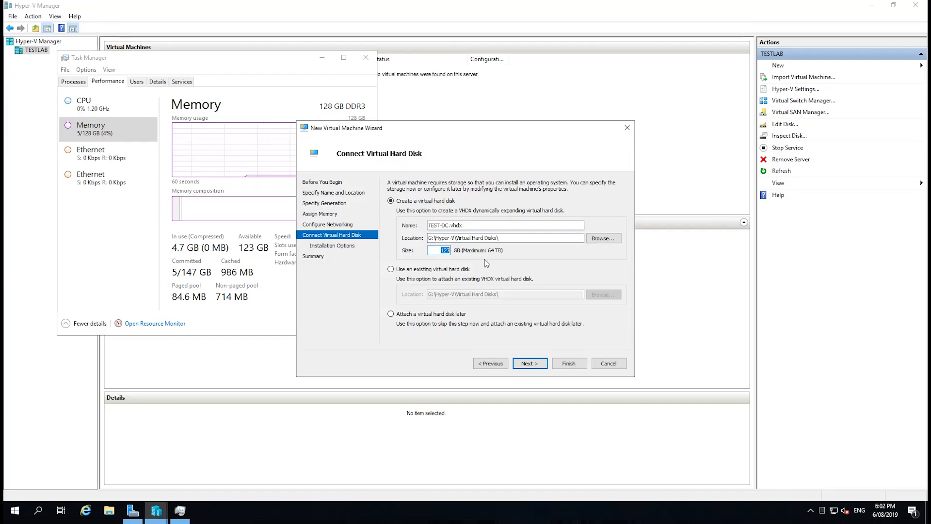
type("100")
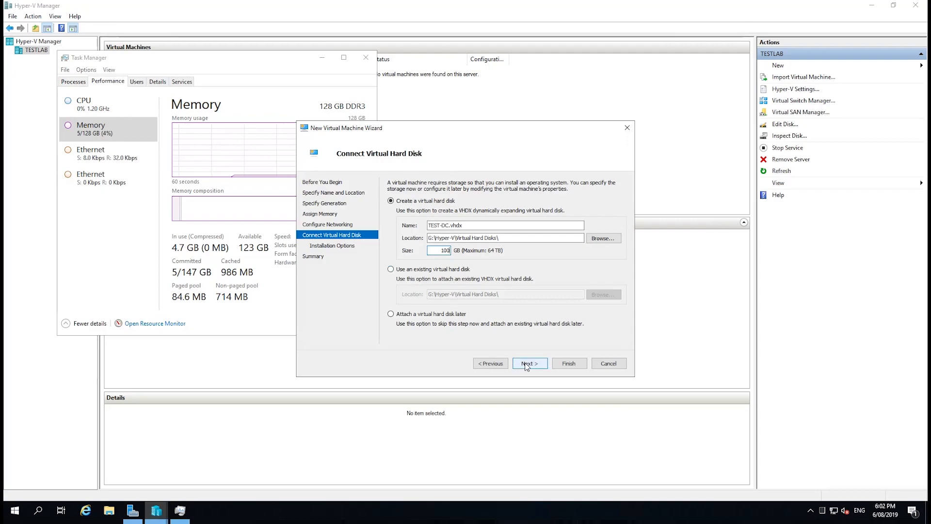
left_click(528, 363)
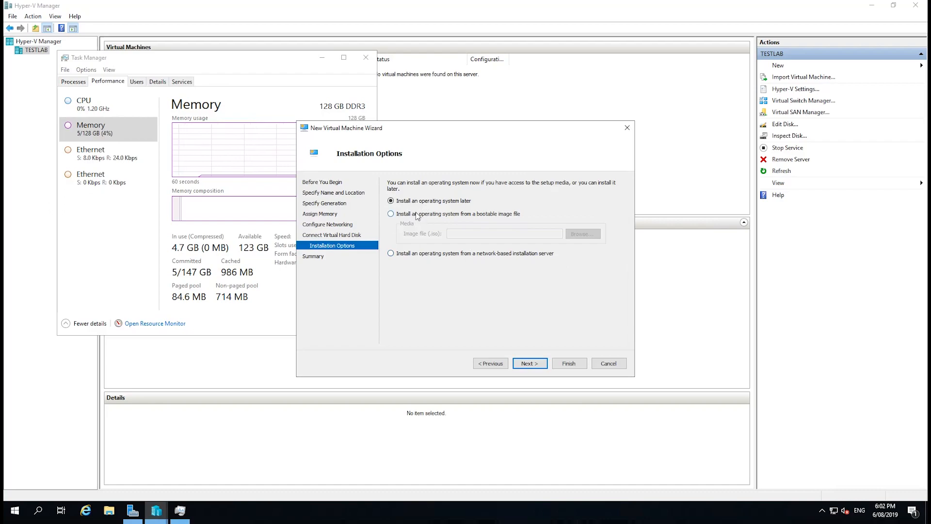
mouse_move(396, 217)
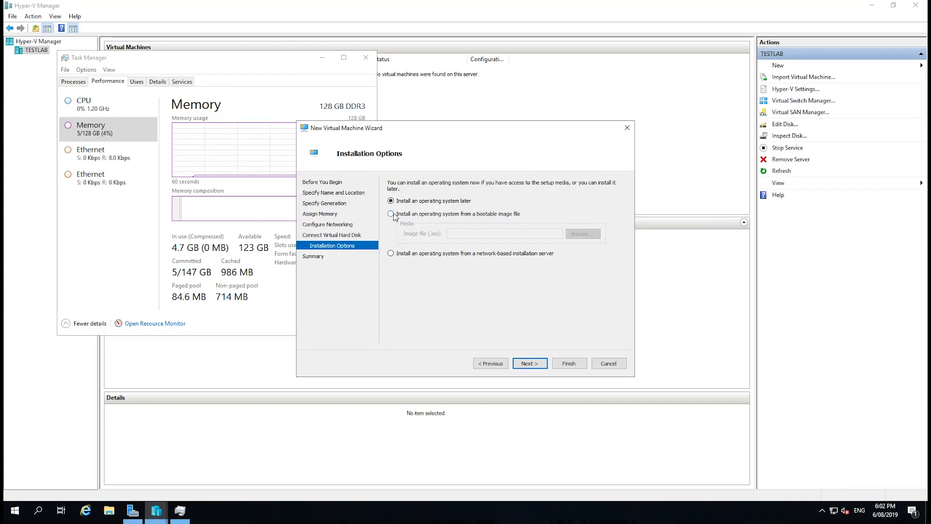
Use the server evaluation ISO from the Desktop as install media and create TEST-DC.
left_click(391, 213)
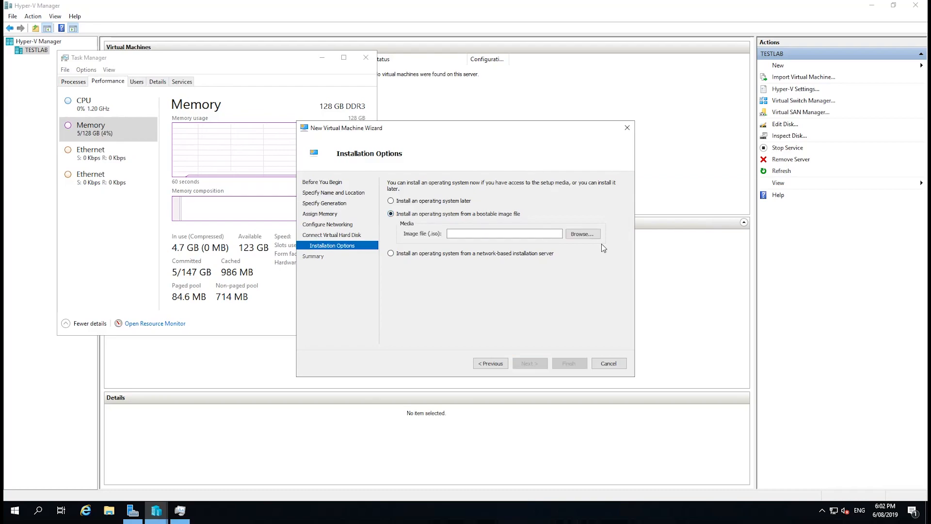
left_click(582, 233)
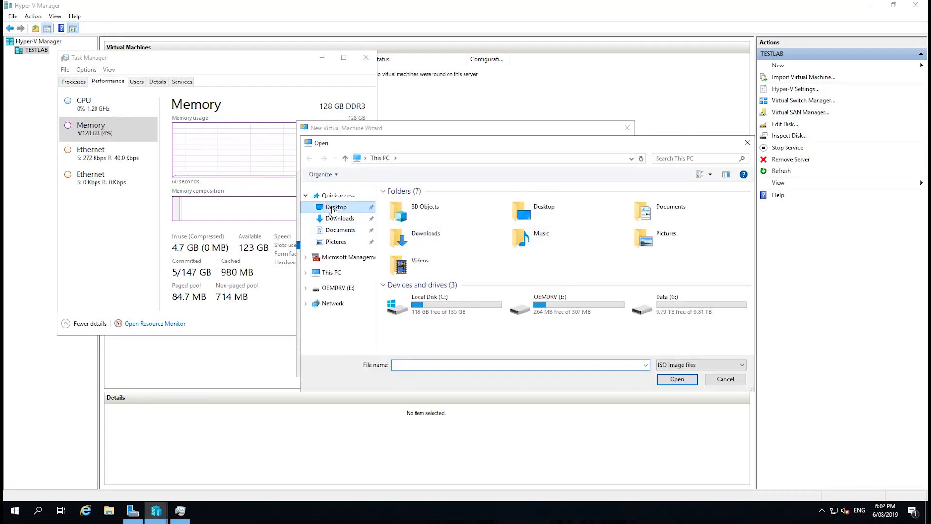
double_click(336, 207)
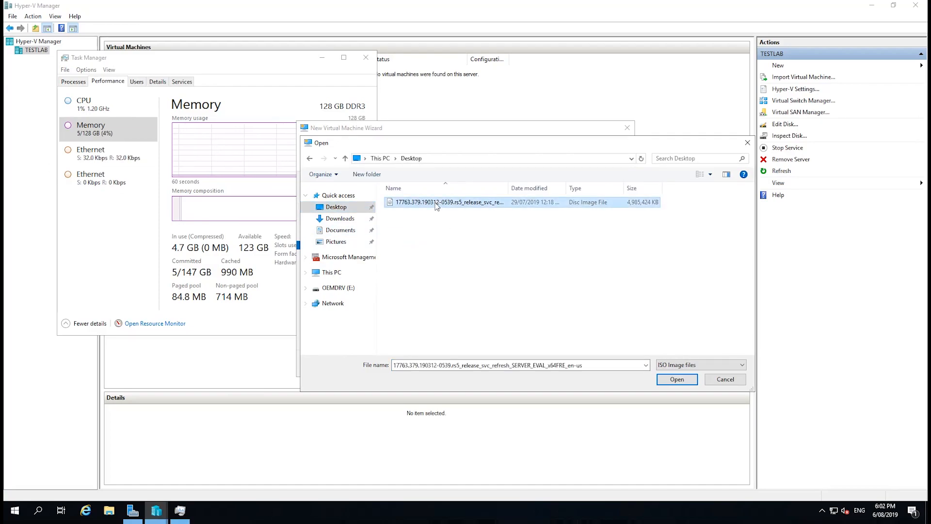
left_click(676, 379)
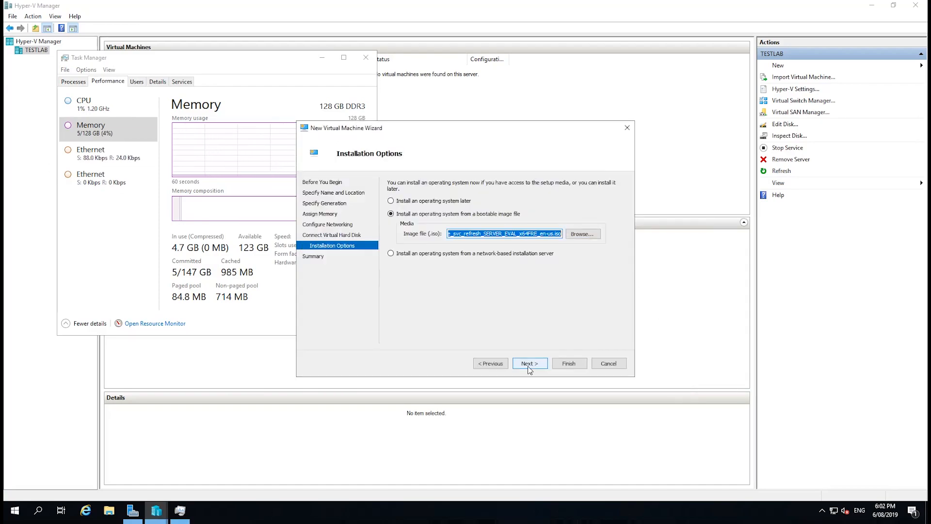
left_click(528, 363)
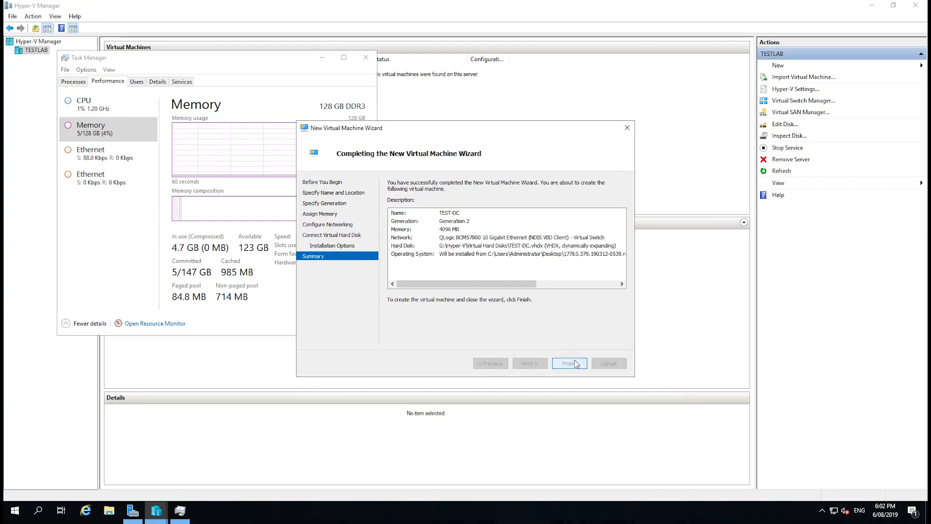
left_click(568, 362)
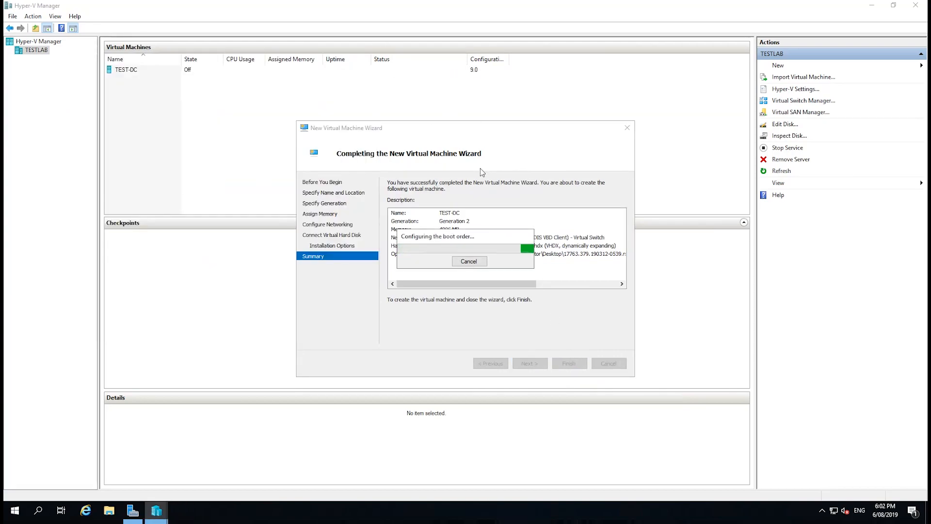
Enable VLAN identification with ID 800 on TEST-DC's network adapter and apply it.
right_click(125, 69)
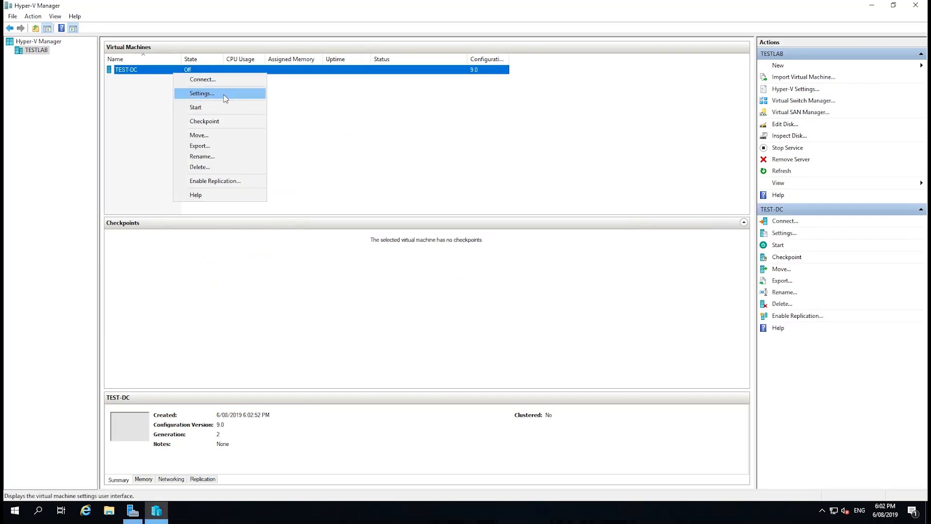
left_click(201, 93)
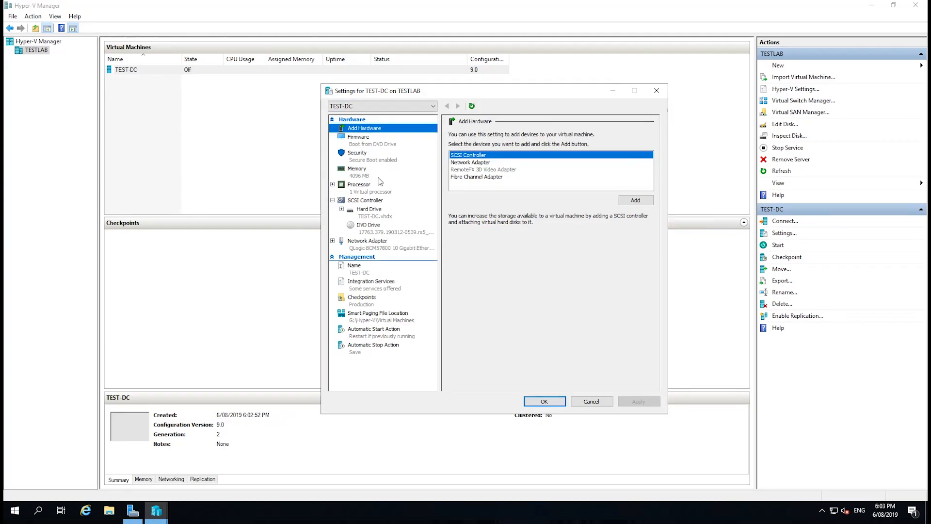
left_click(367, 240)
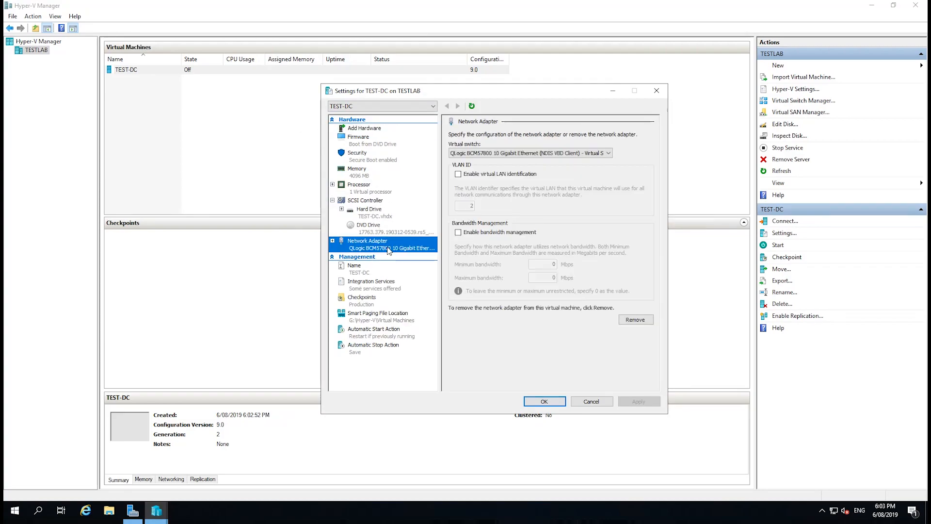
mouse_move(466, 191)
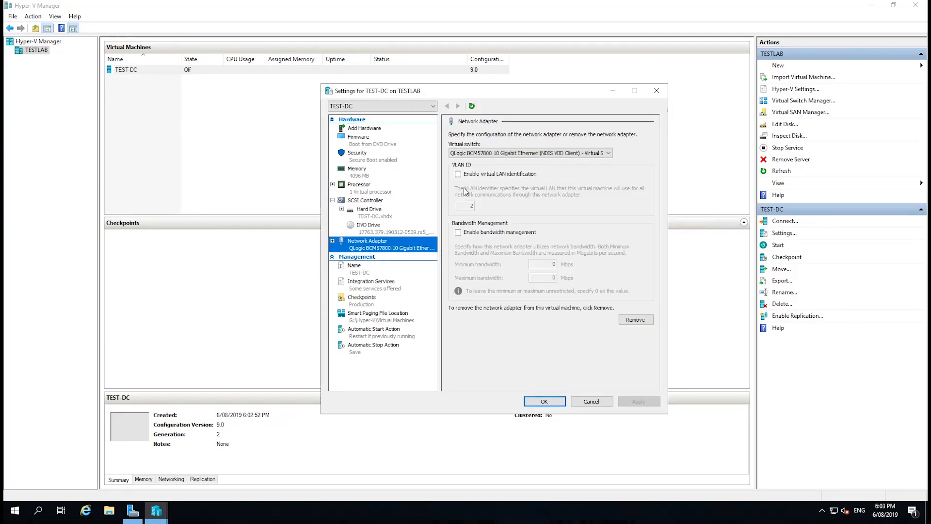
left_click(458, 174)
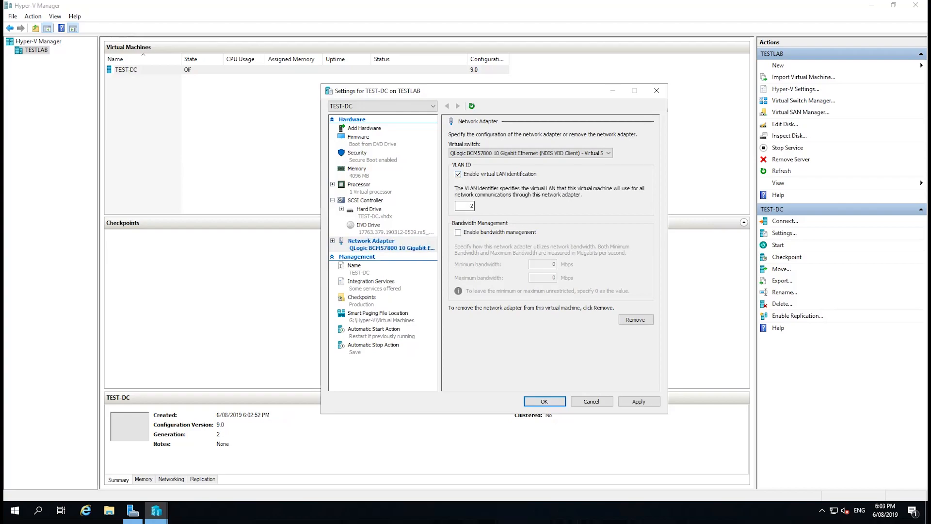
left_click(465, 206)
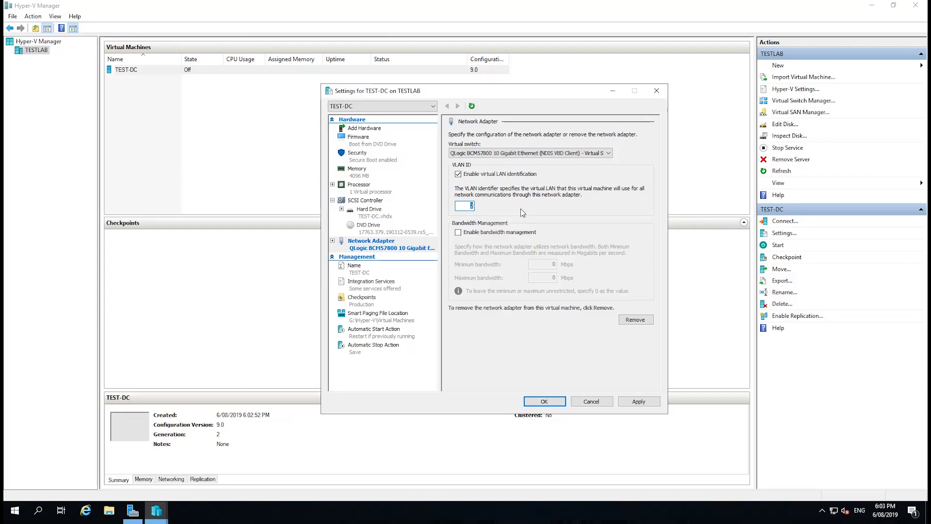
type("800")
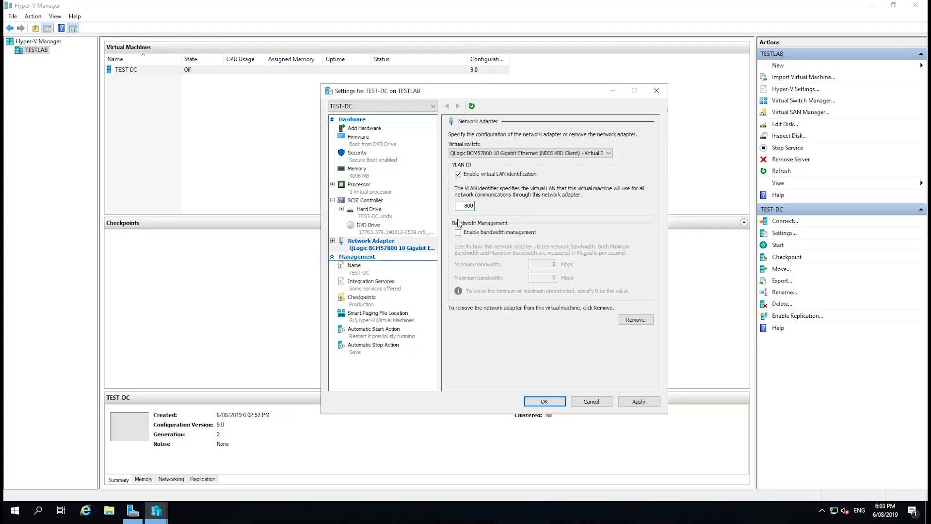
left_click(638, 401)
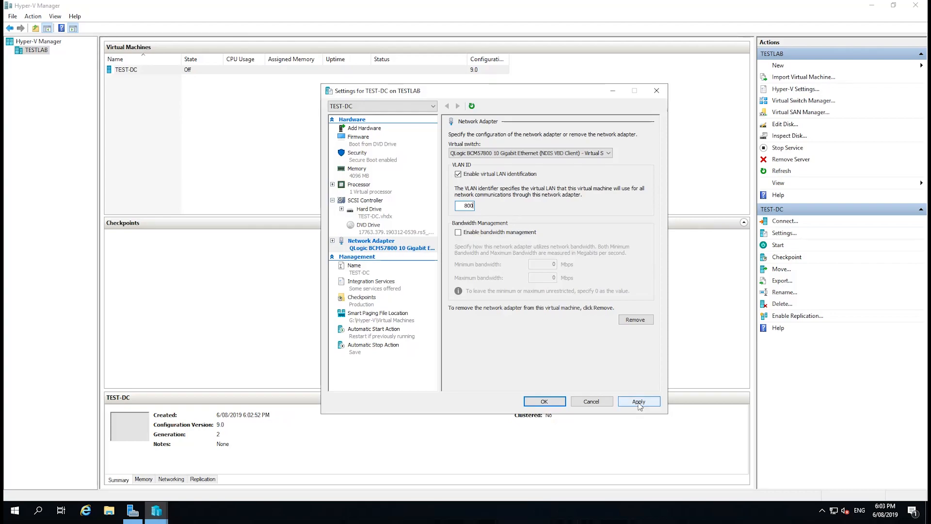
left_click(638, 401)
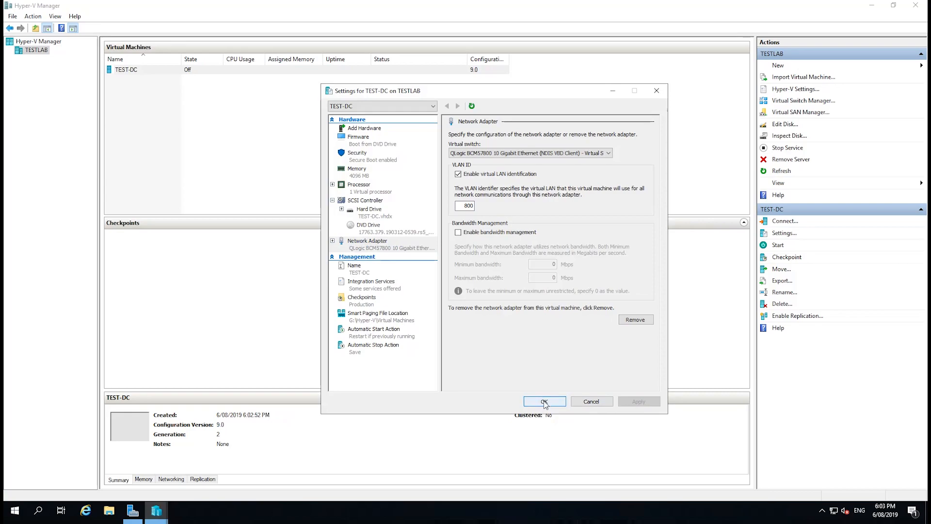
Close TEST-DC's settings and connect to the TEST-DC virtual machine console.
left_click(545, 401)
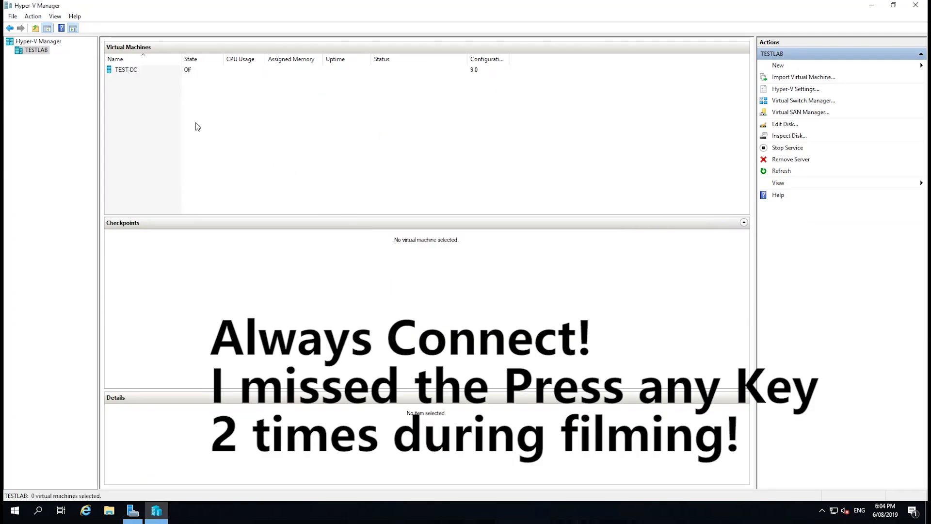
right_click(126, 69)
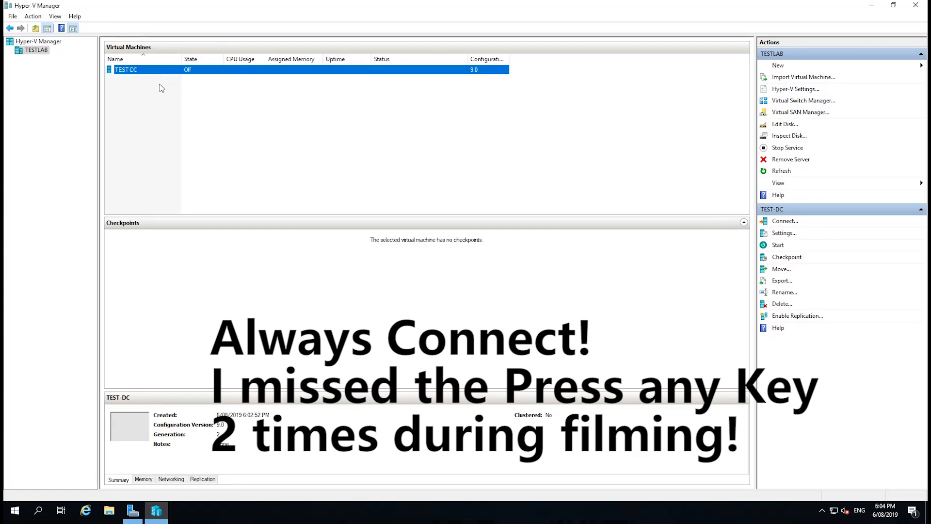
left_click(785, 220)
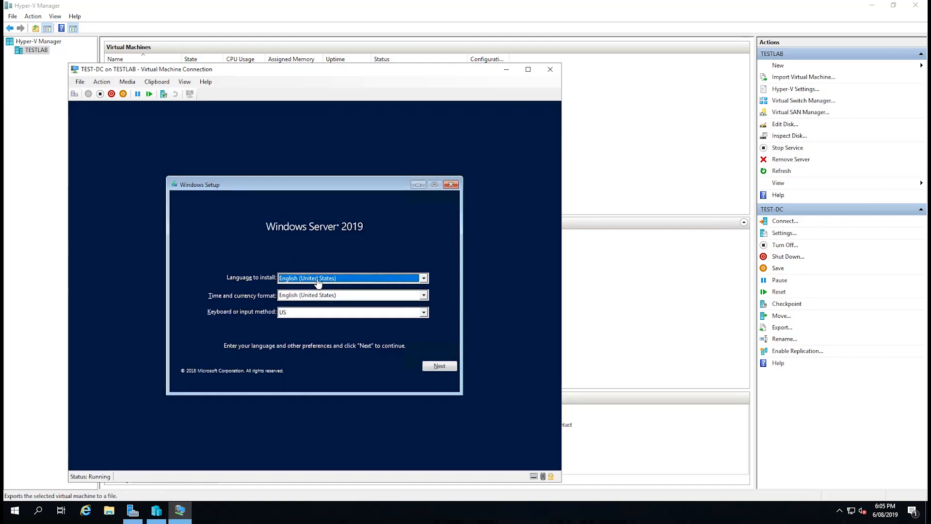
mouse_move(278, 247)
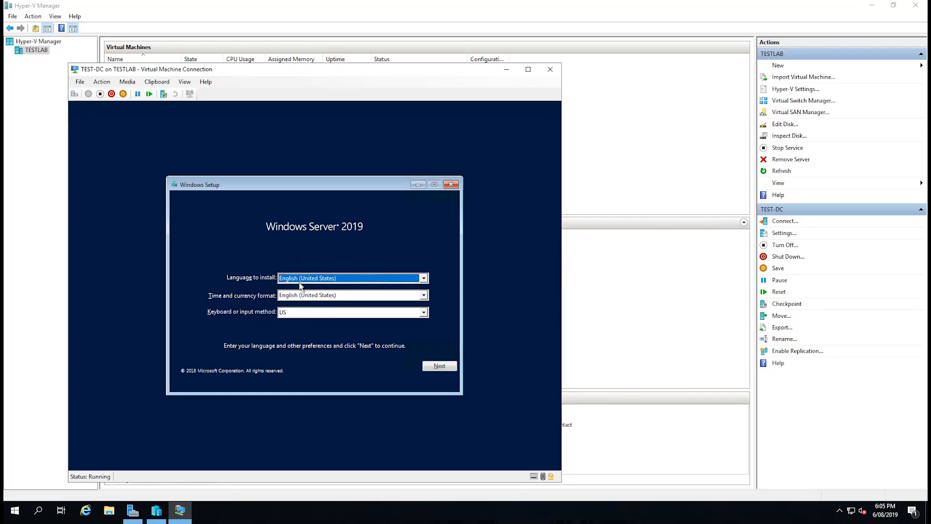
Set Setup's time and currency format to English (Australia) and continue.
left_click(350, 295)
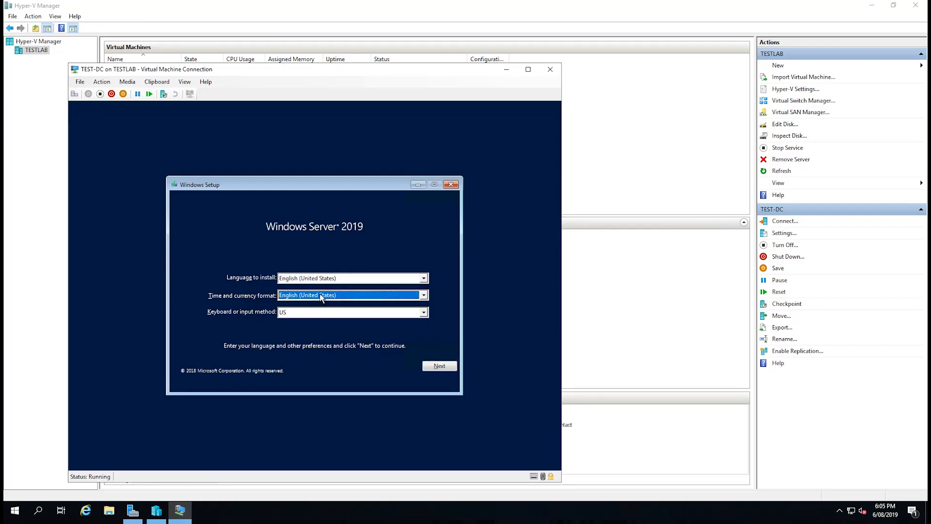
left_click(423, 296)
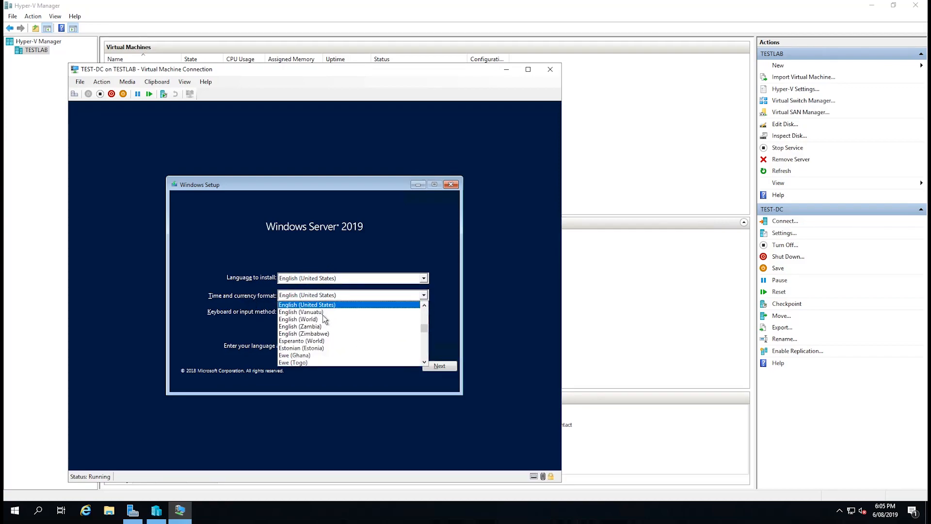
scroll("down", 3)
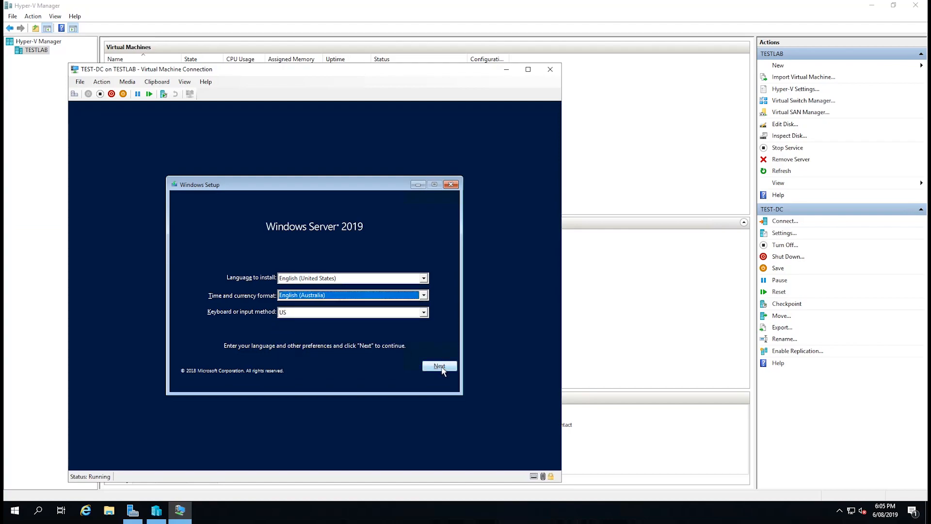
left_click(439, 366)
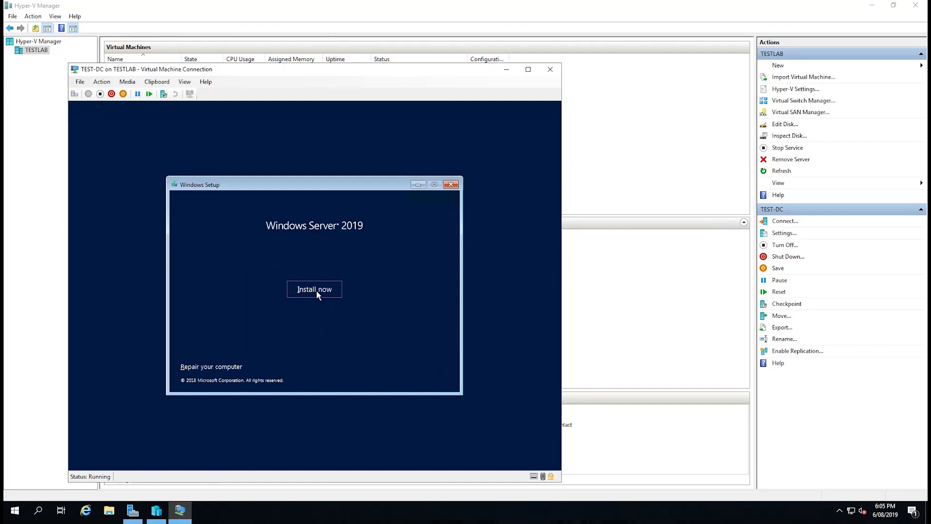
Begin installing and select Windows Server 2019 Standard Evaluation (Desktop Experience).
left_click(313, 289)
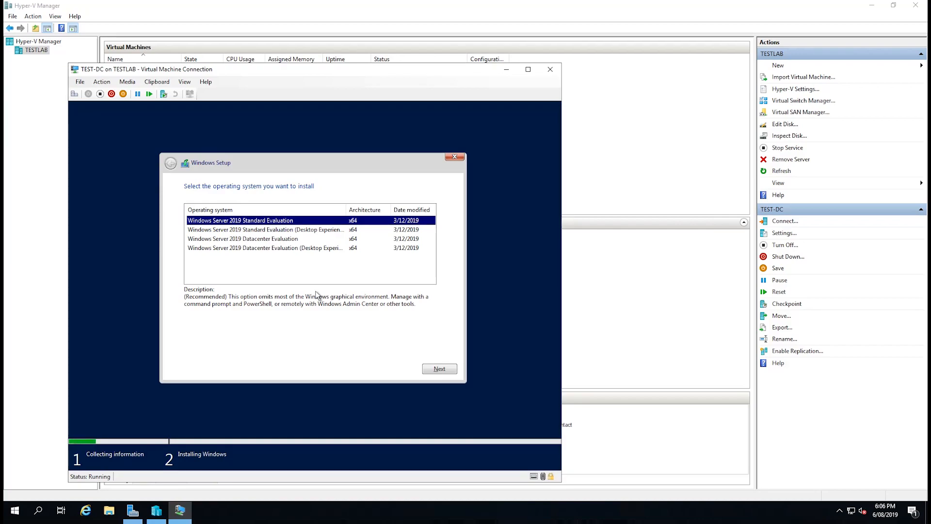
mouse_move(291, 514)
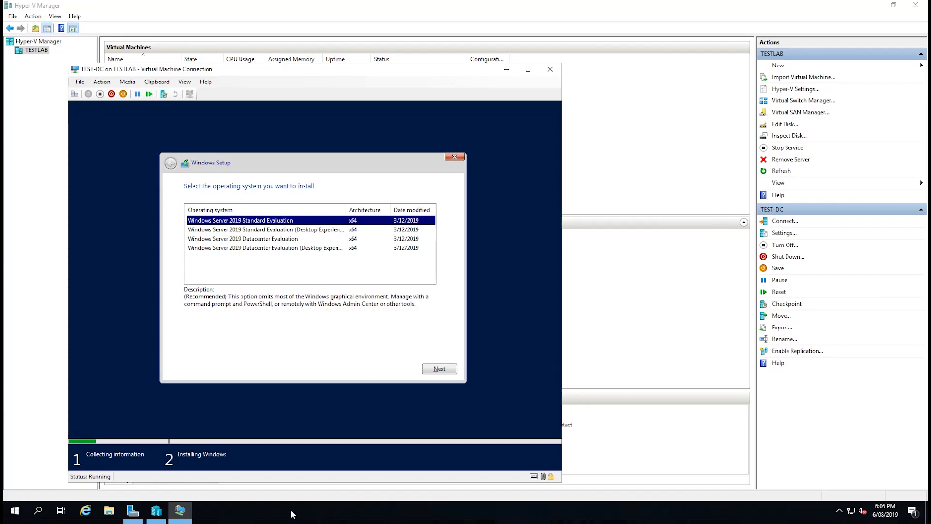
mouse_move(306, 296)
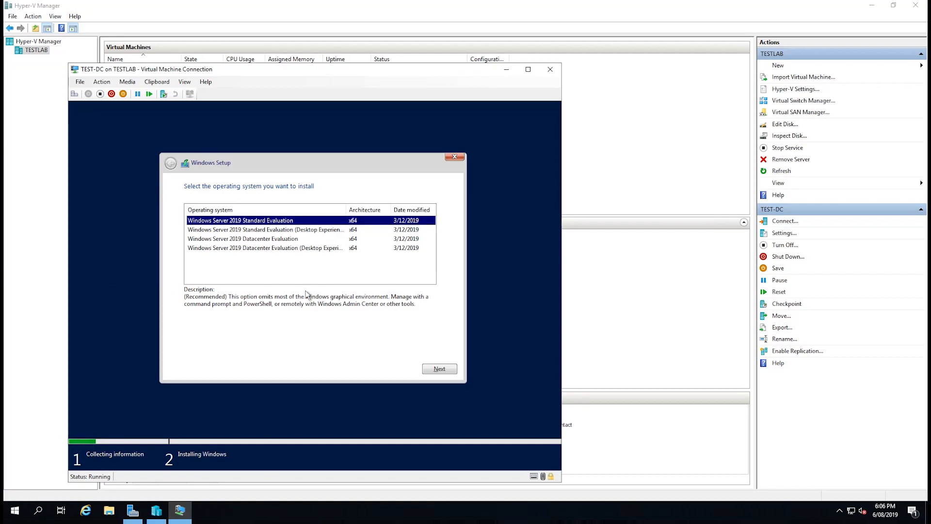
mouse_move(291, 241)
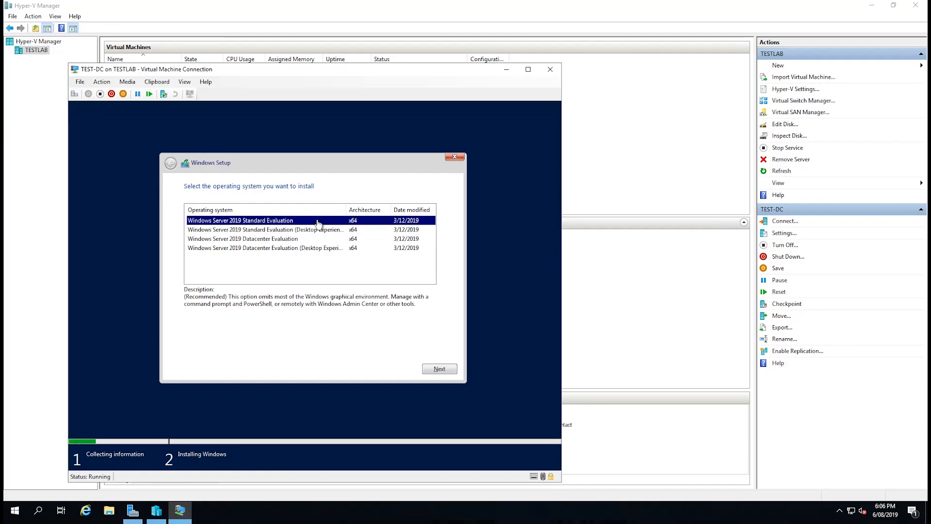
mouse_move(340, 221)
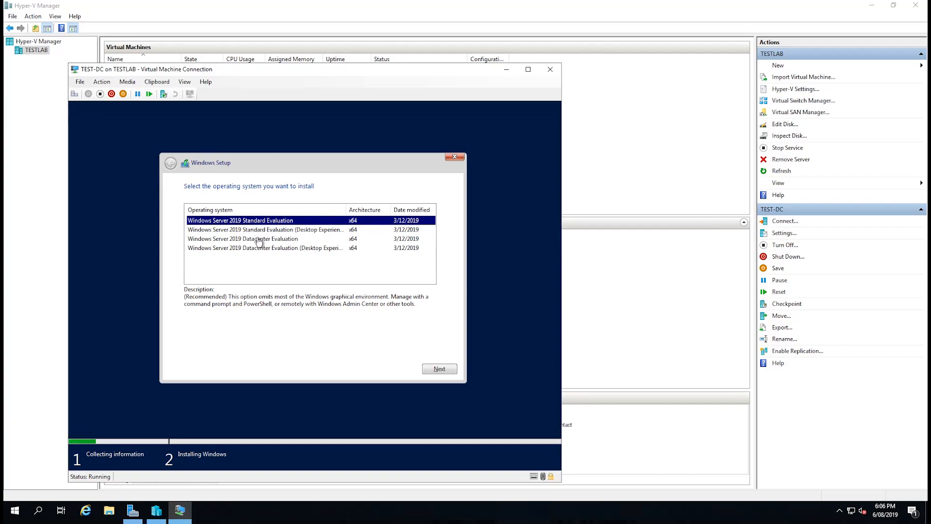
mouse_move(283, 245)
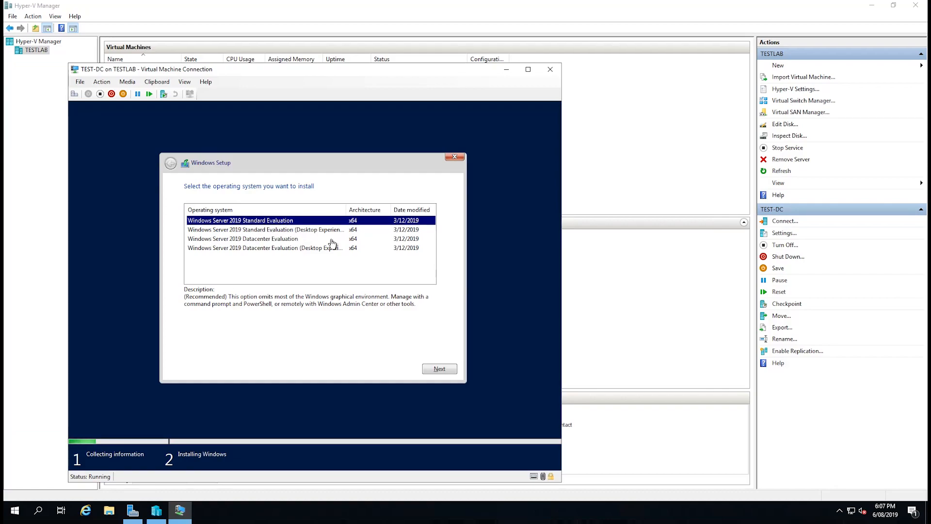
left_click(265, 230)
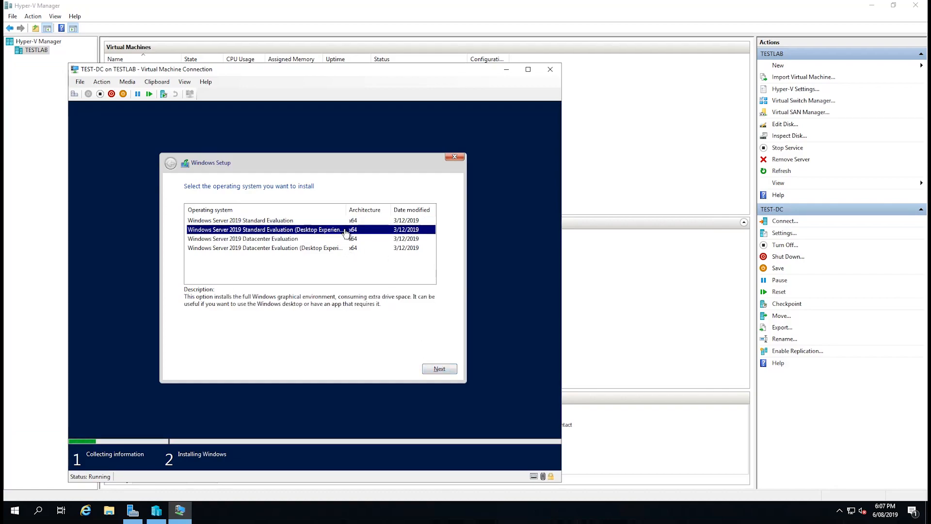
Confirm the Standard Evaluation edition and accept the license terms.
left_click(439, 368)
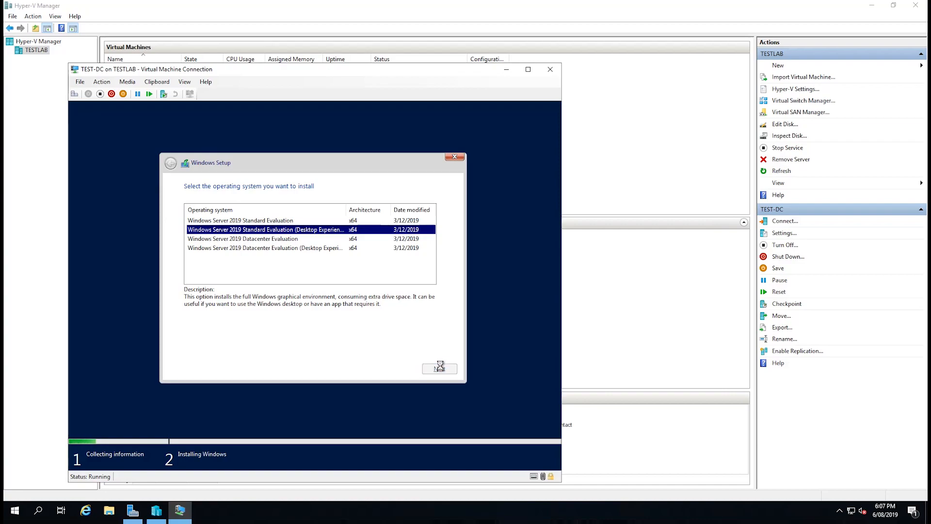
left_click(439, 368)
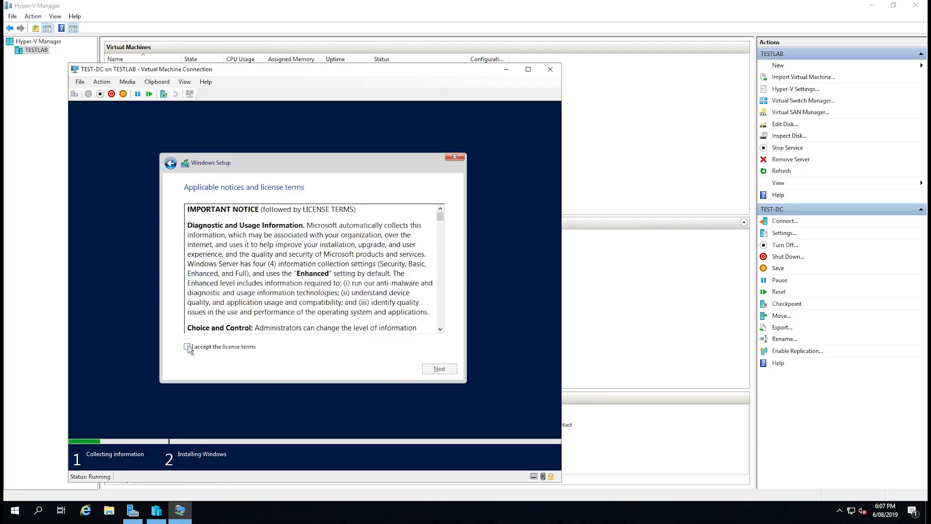
left_click(187, 346)
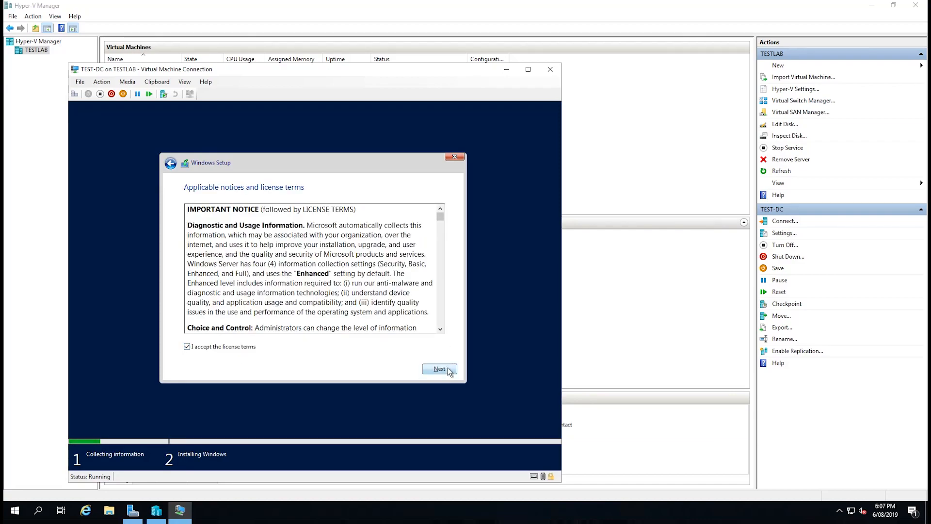
Choose a Custom install onto Drive 0 unallocated space and start installing.
left_click(438, 368)
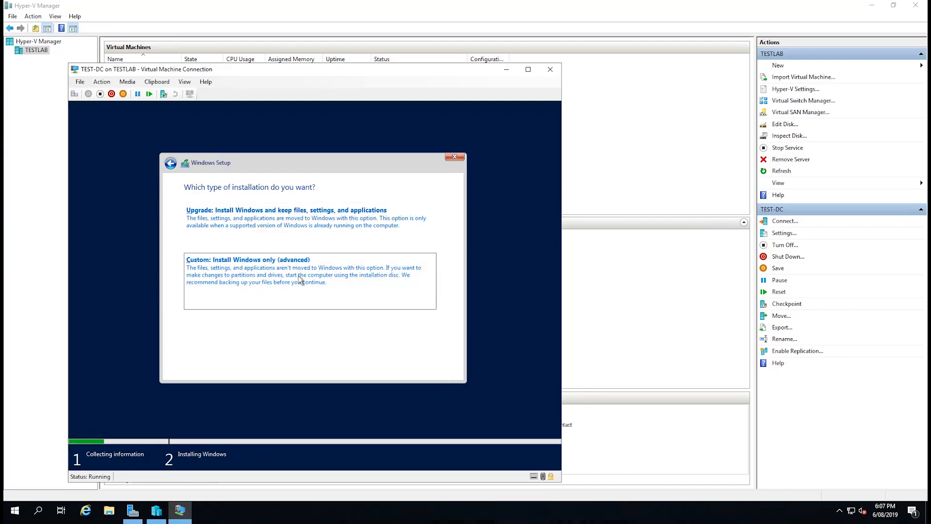
left_click(248, 259)
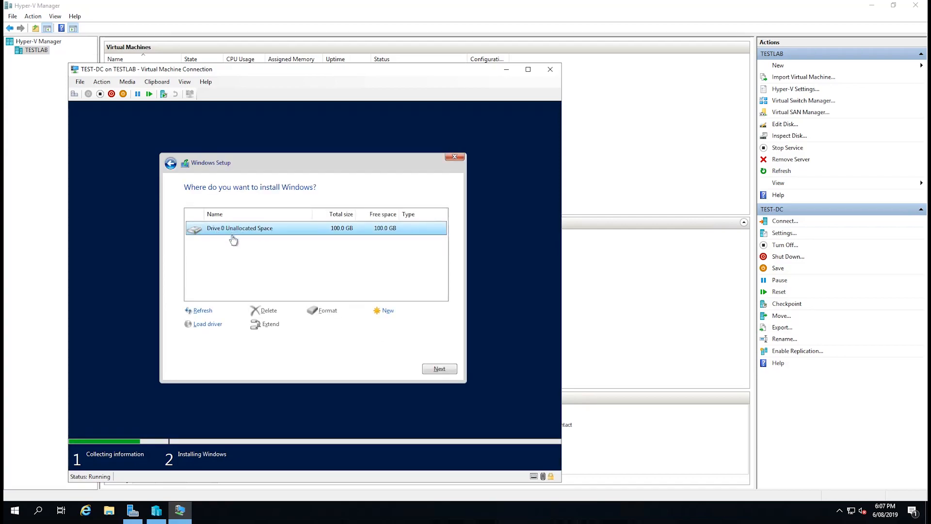
mouse_move(439, 365)
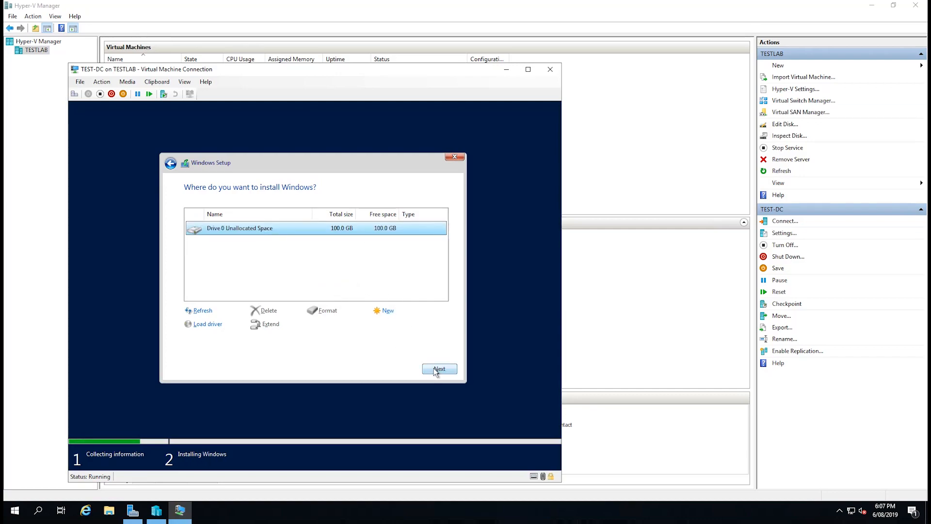
left_click(439, 369)
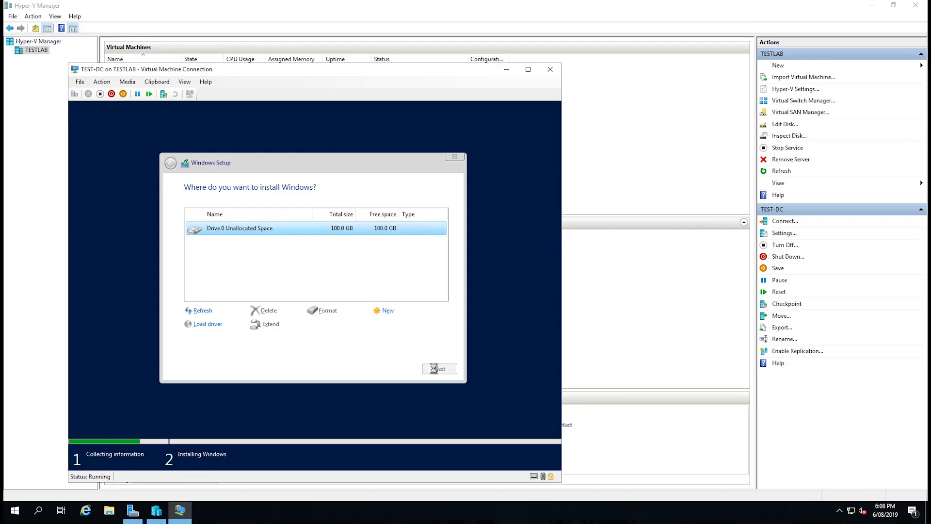
left_click(439, 369)
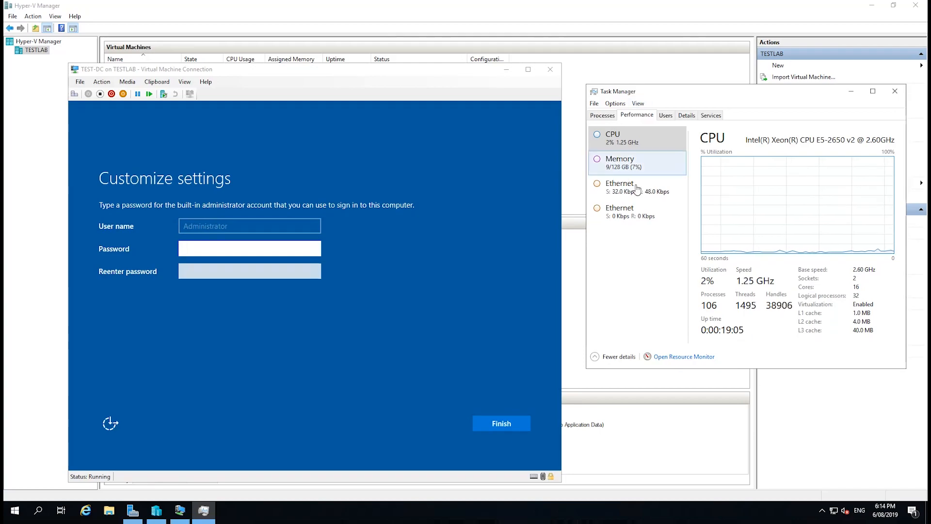
Enter the built-in Administrator password and finish the initial server setup.
left_click(619, 162)
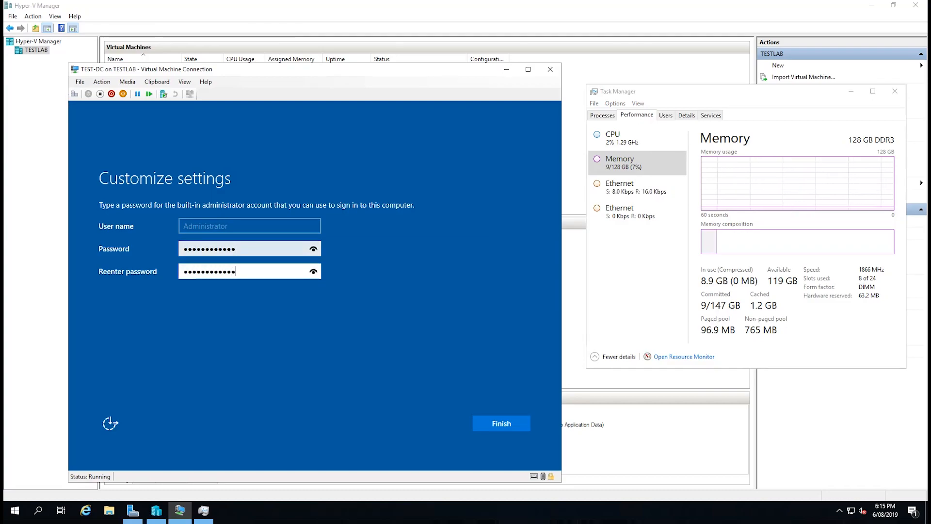
left_click(501, 423)
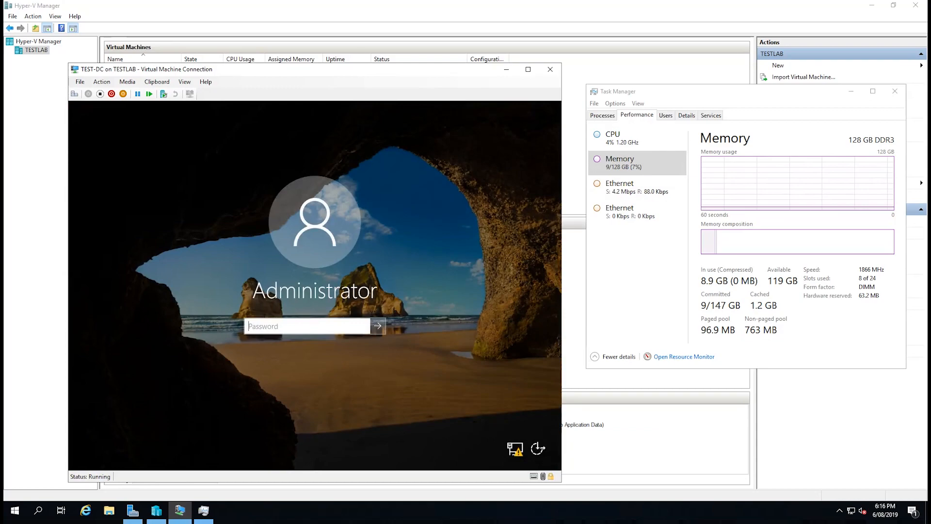
Enter the Administrator password at the lock screen and sign in.
type("••")
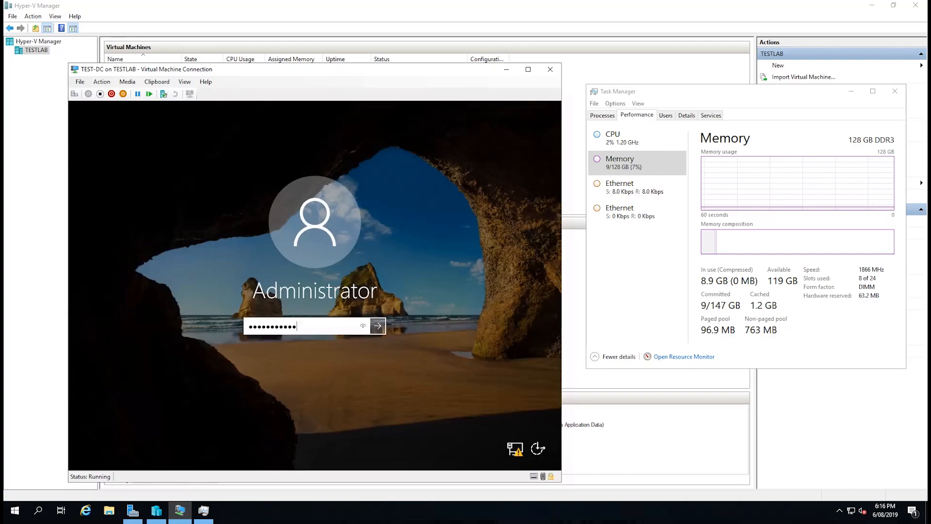
left_click(378, 325)
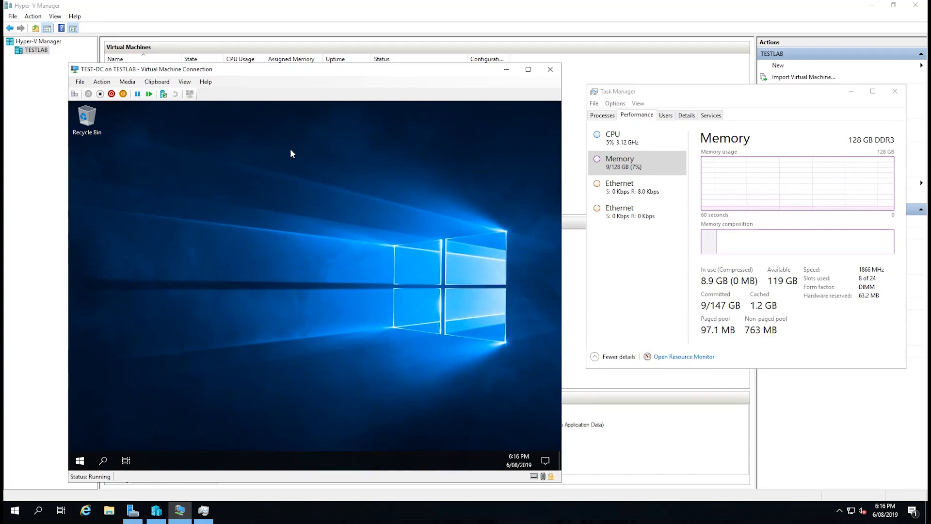
mouse_move(279, 230)
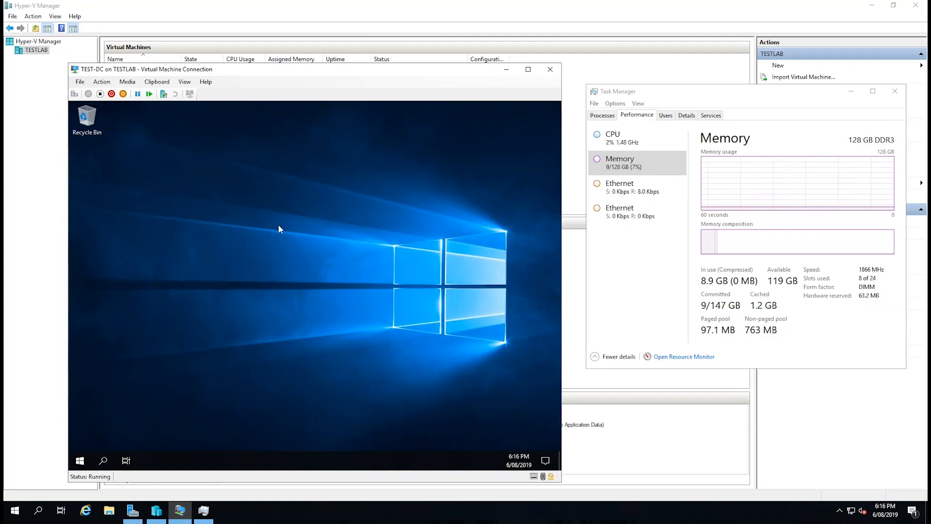
mouse_move(280, 272)
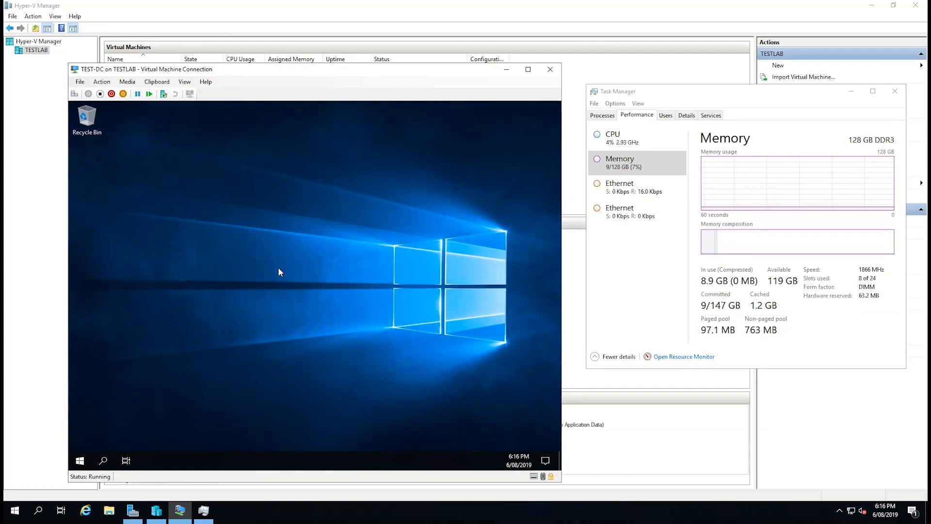
mouse_move(175, 462)
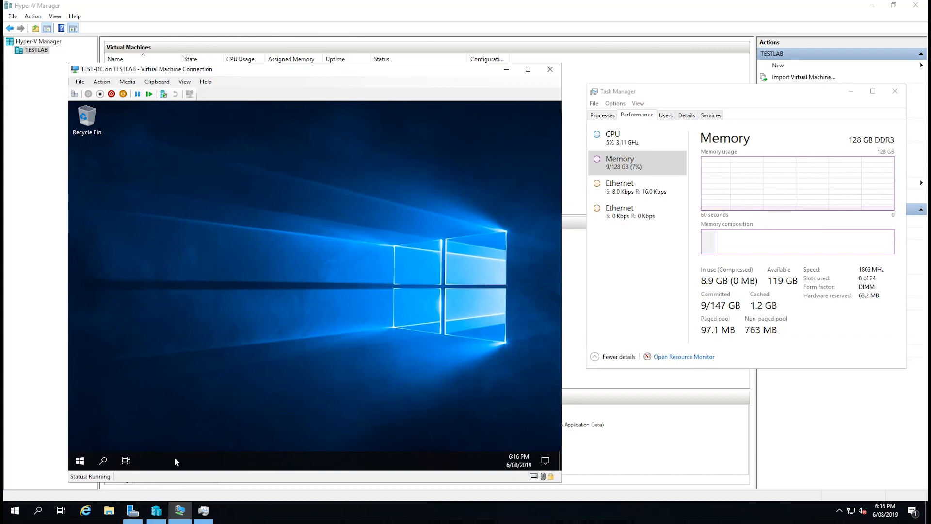
Open the guest Start button's context menu to shut down TEST-DC.
right_click(176, 461)
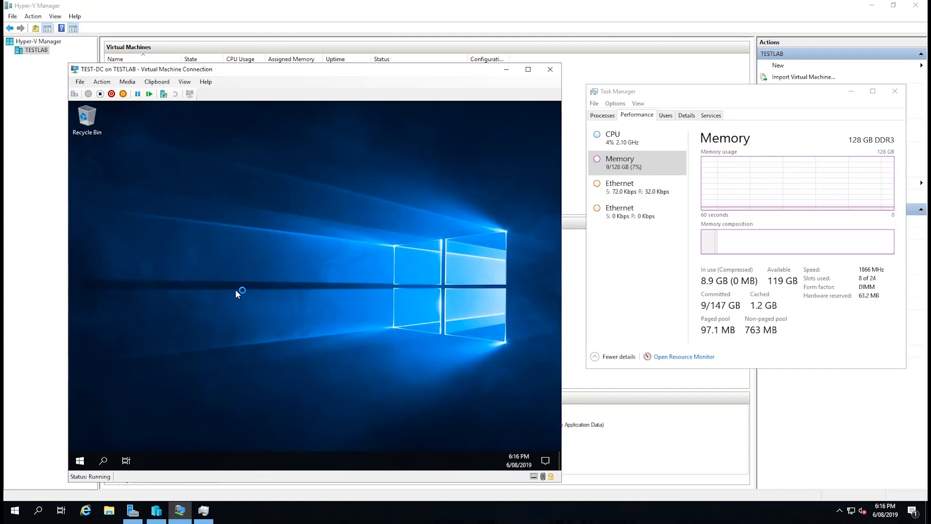
mouse_move(259, 291)
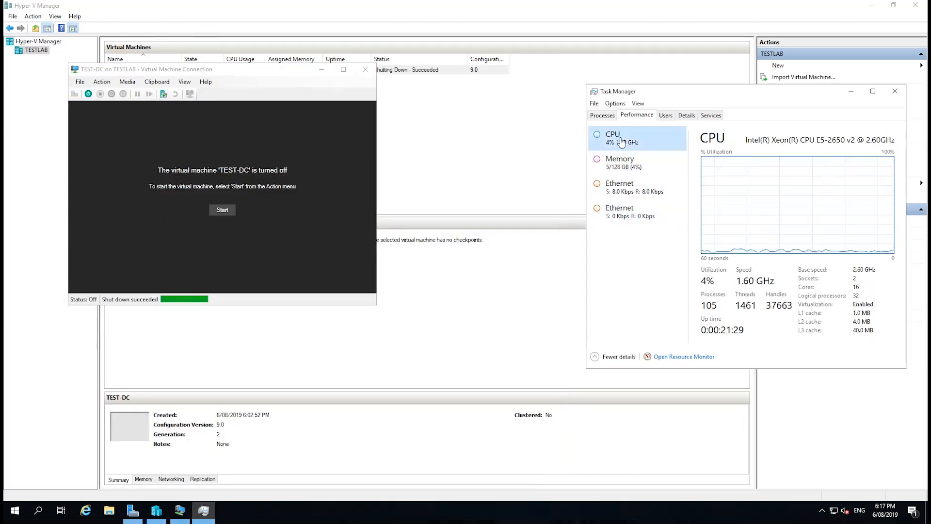
Change the host CPU graph to show logical processors.
right_click(796, 204)
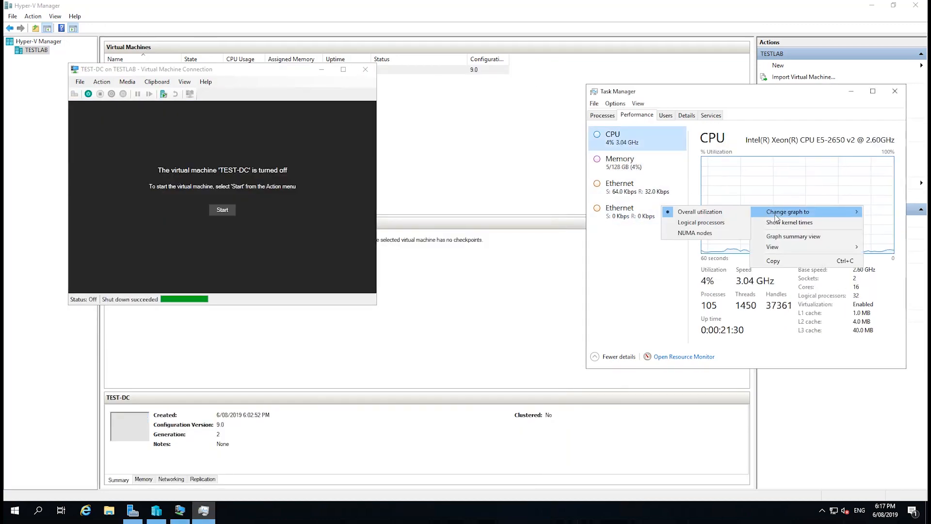
left_click(701, 222)
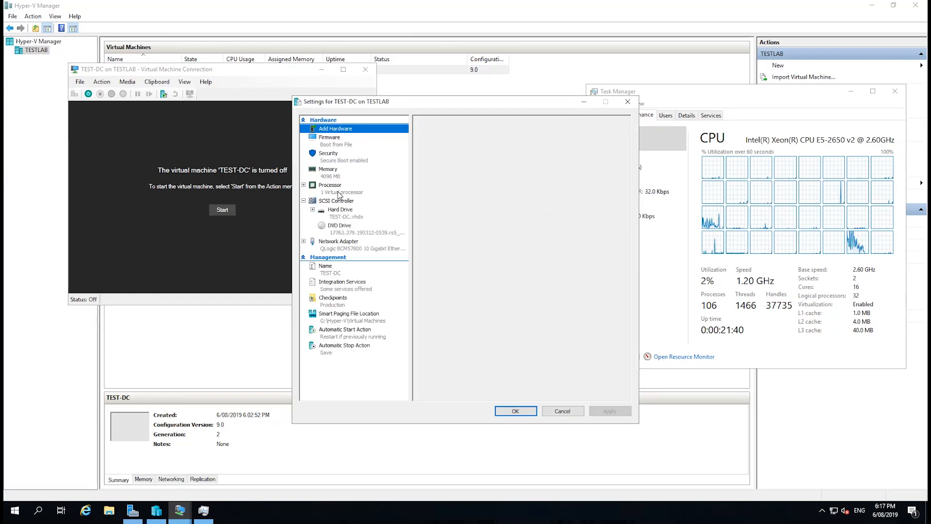
Set TEST-DC's number of virtual processors to 2 and save.
left_click(330, 185)
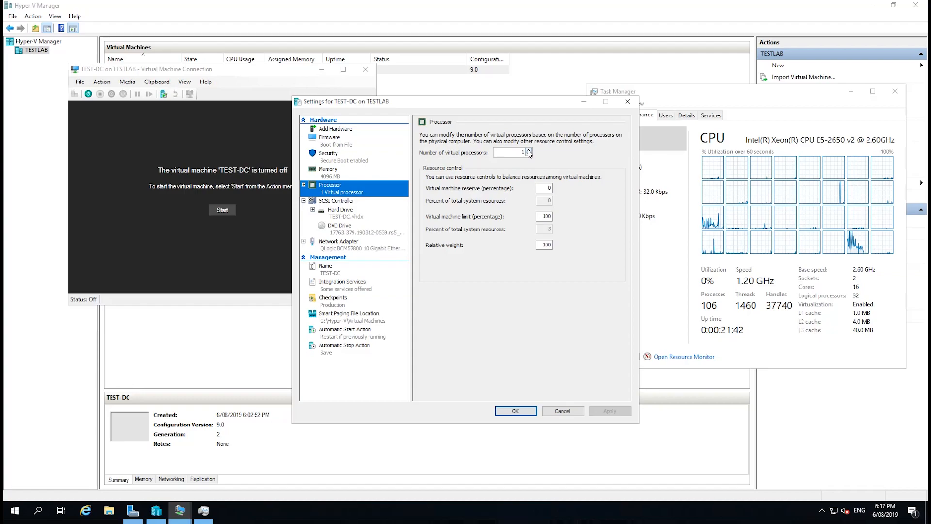
left_click(528, 150)
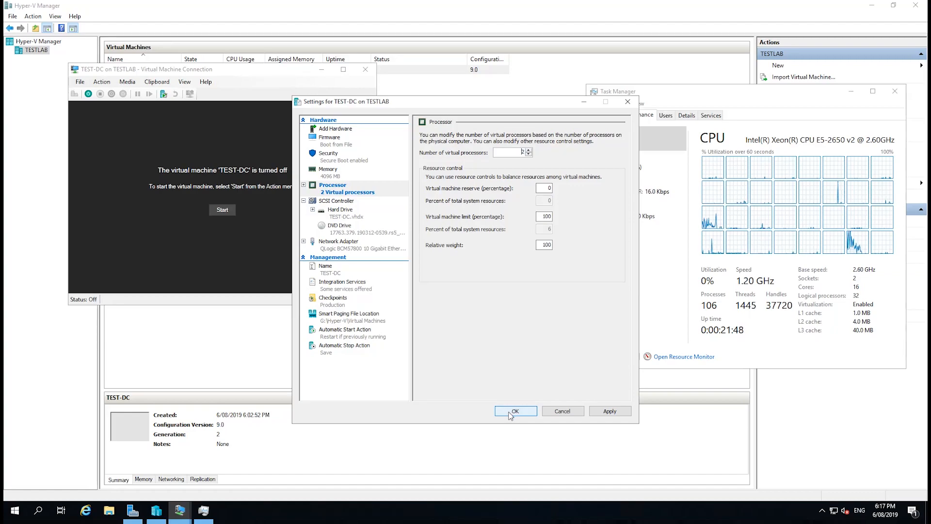
left_click(514, 411)
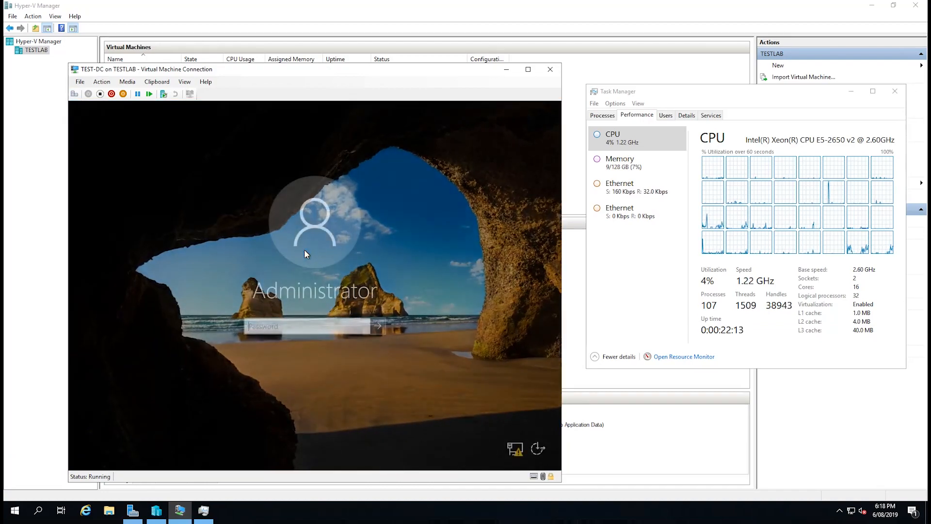
Select the Administrator tile and enter the password to sign back in.
left_click(376, 325)
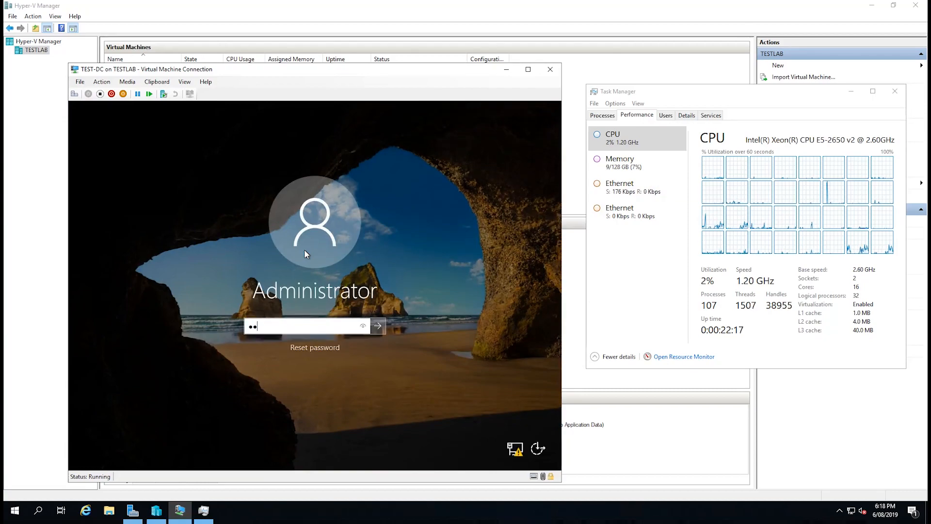
left_click(377, 326)
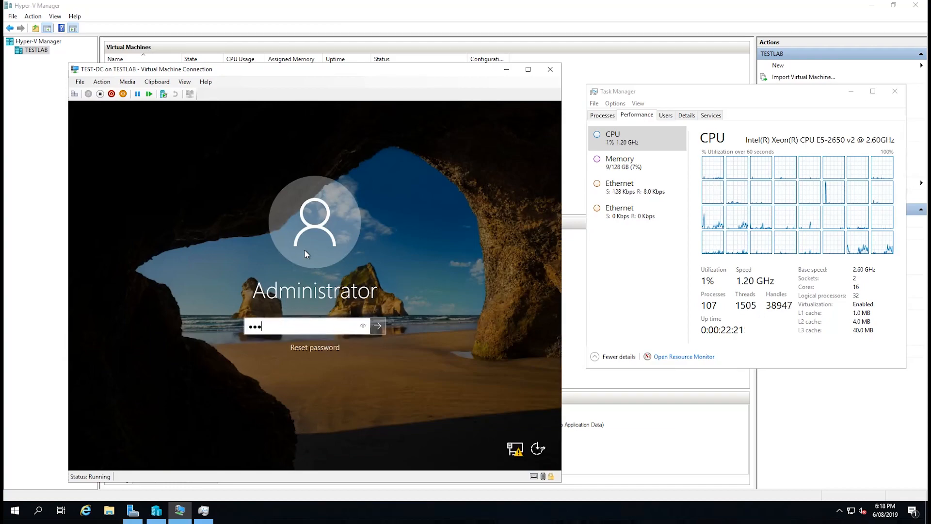
type("password")
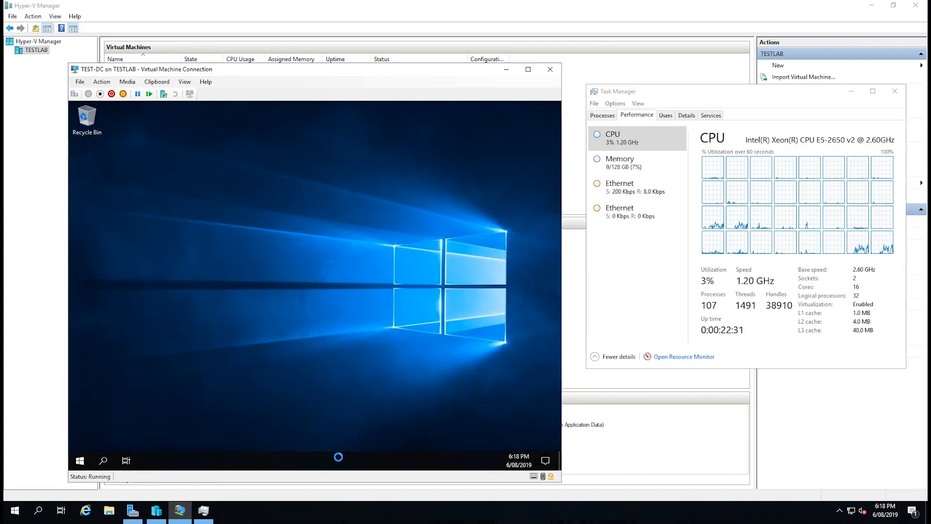
mouse_move(366, 414)
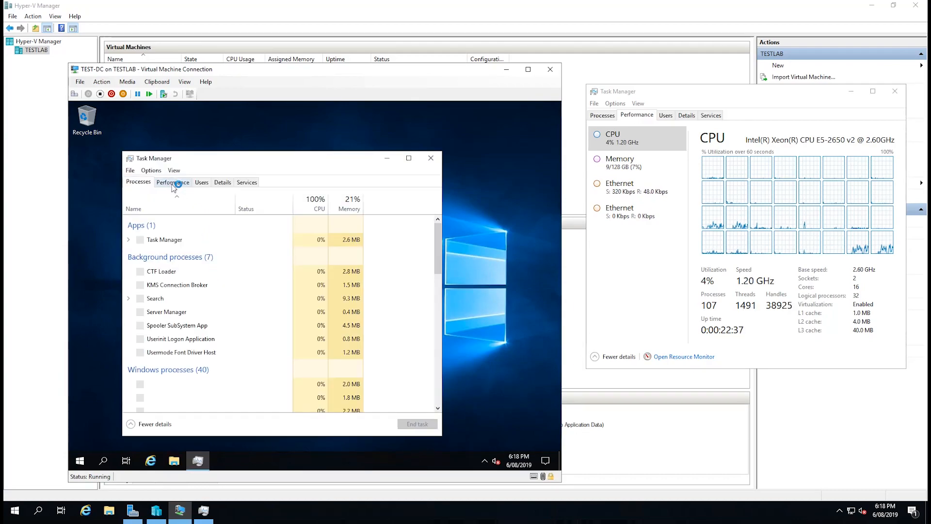
Switch the guest Task Manager CPU graph to logical processors, showing two processors.
left_click(172, 182)
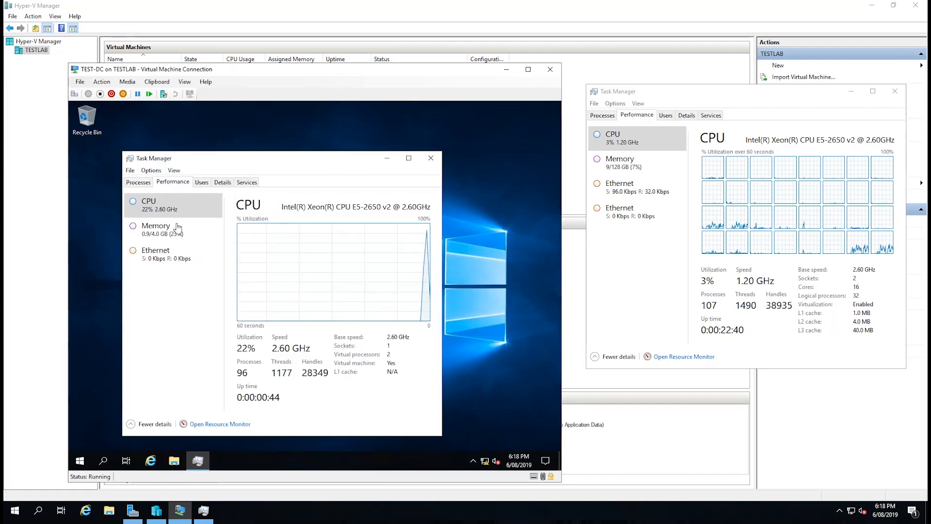
right_click(333, 267)
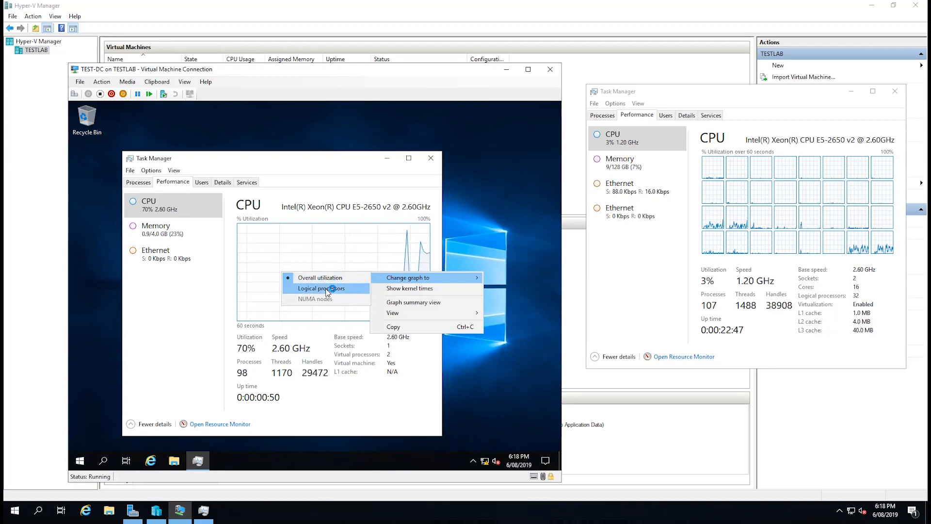
left_click(320, 277)
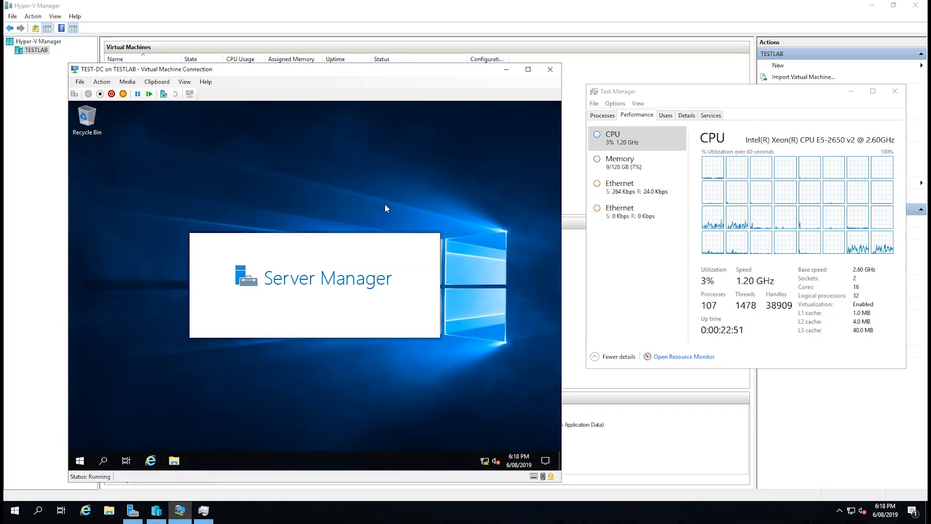
mouse_move(384, 214)
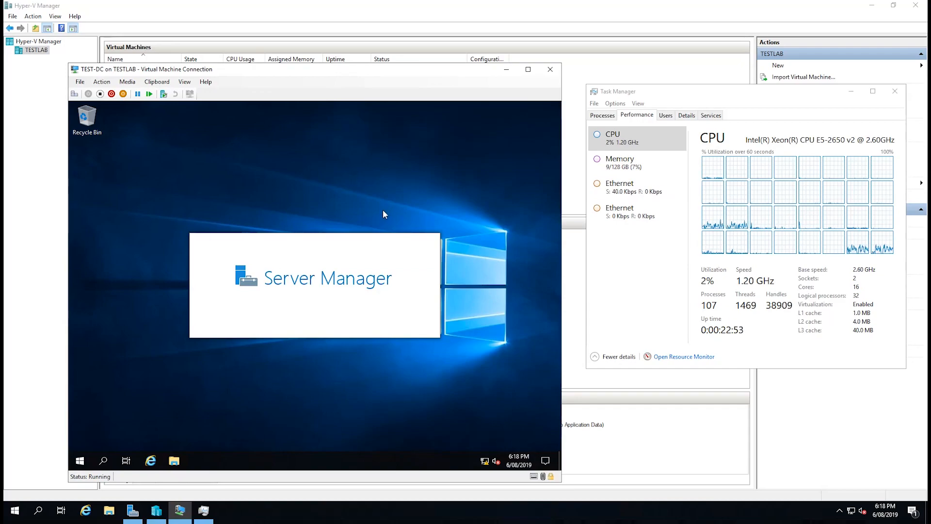